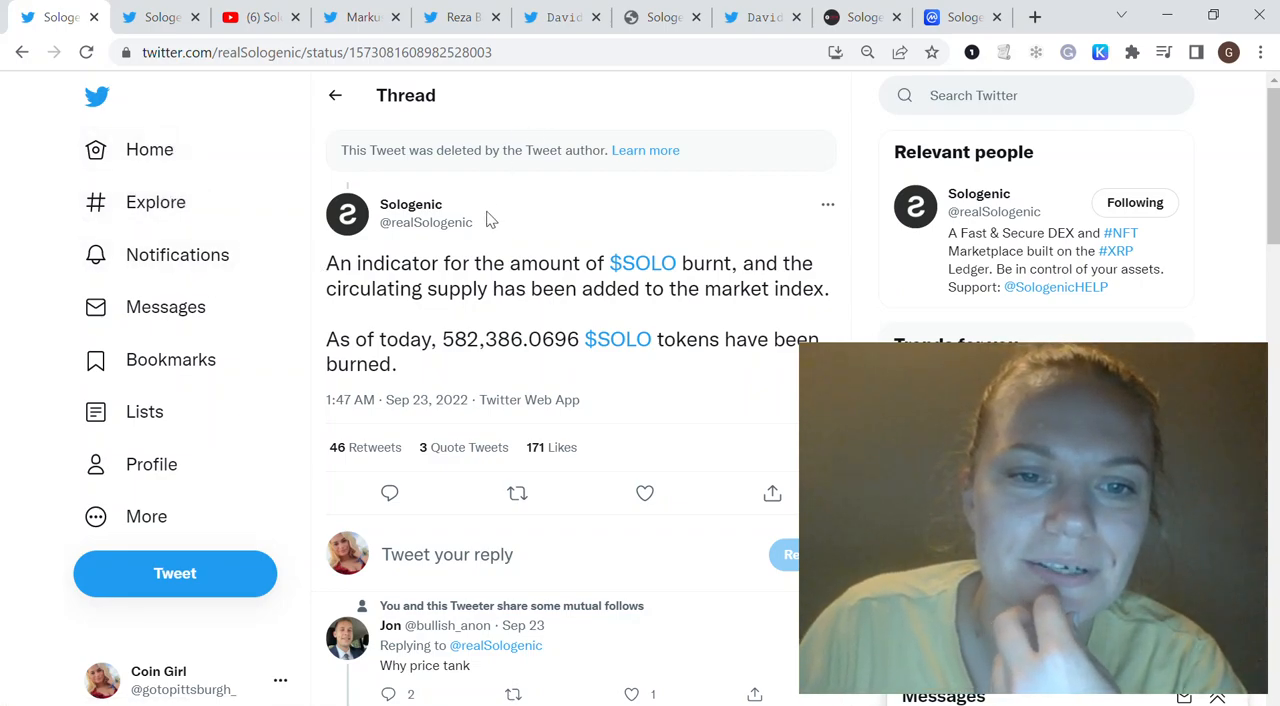
{"action": "mouse_move", "coordinate": [540, 380]}
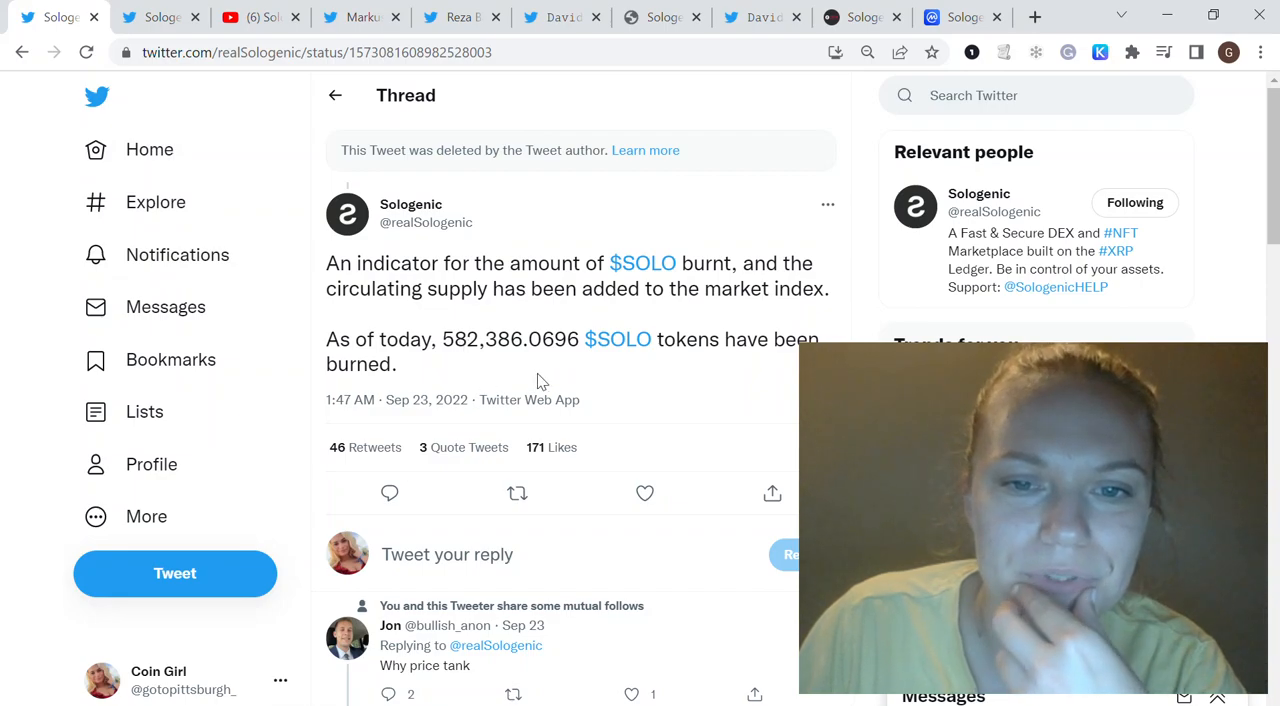
- View CoinMarketCap's Sologenic SOLO to USD price chart and its supply figures
{"action": "scroll", "scroll_direction": "down", "scroll_amount": 3}
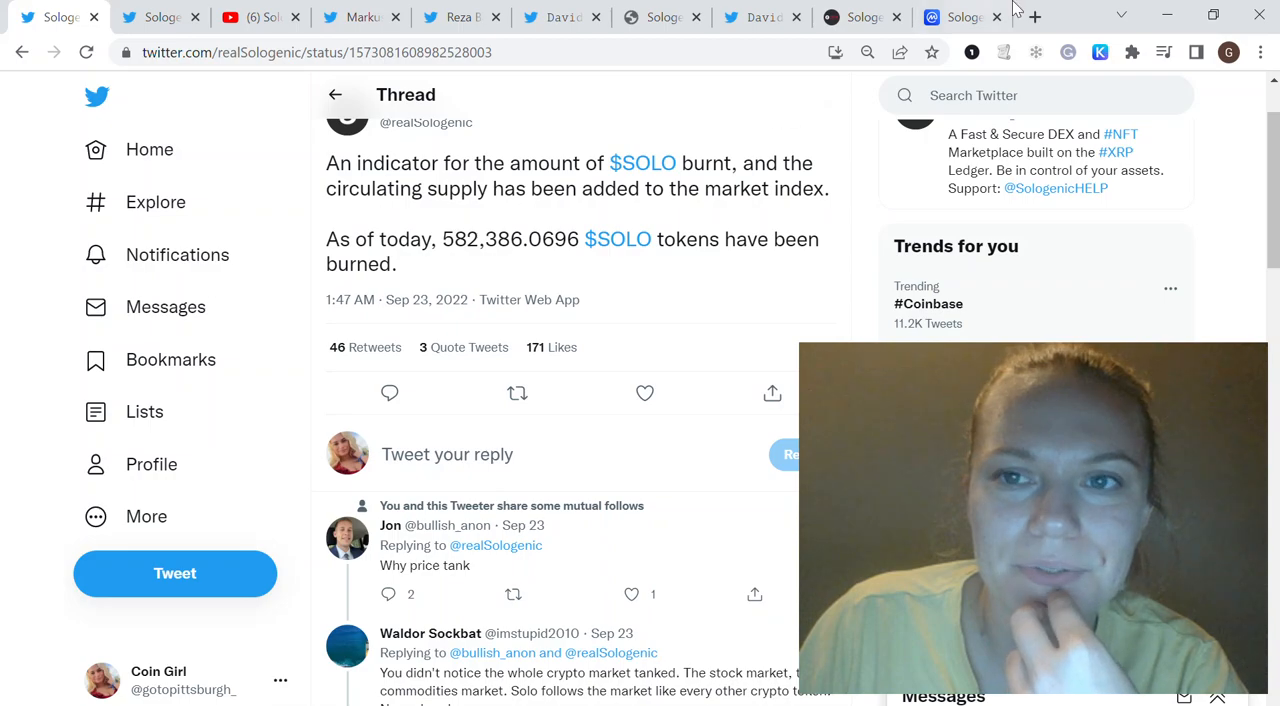
{"action": "left_click", "coordinate": [957, 17]}
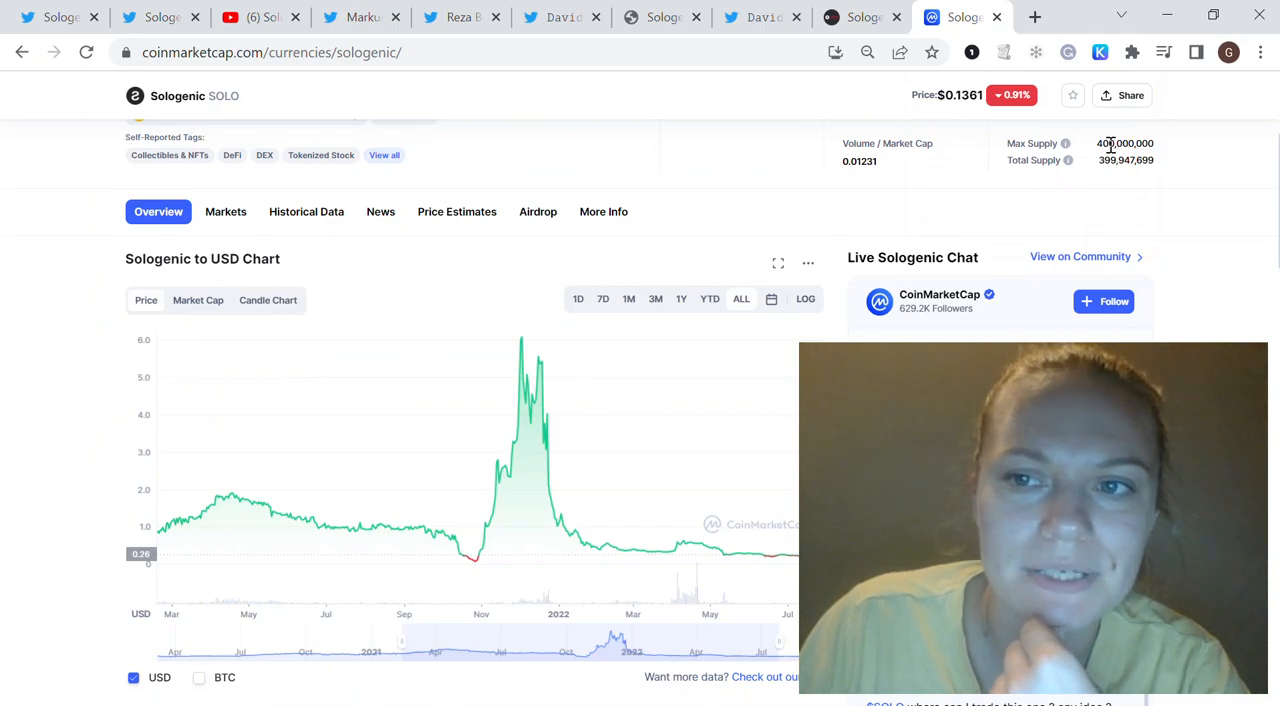
{"action": "mouse_move", "coordinate": [1164, 146]}
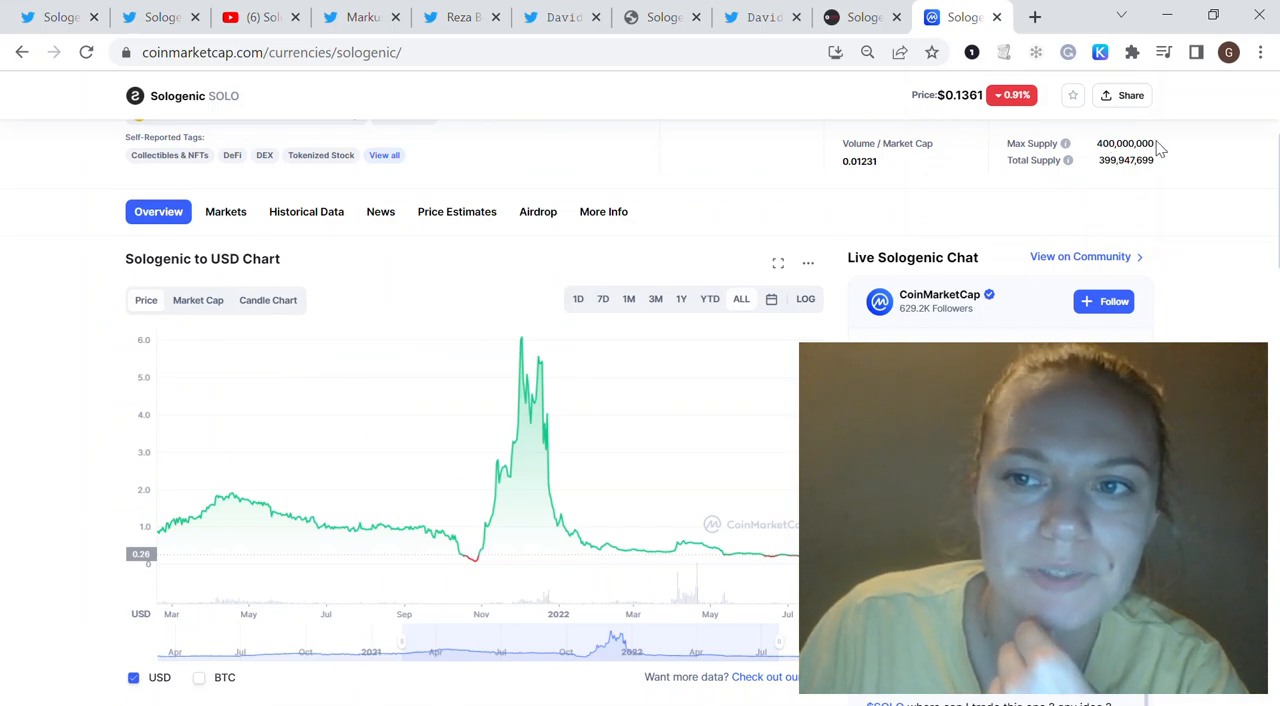
{"action": "left_click", "coordinate": [55, 15]}
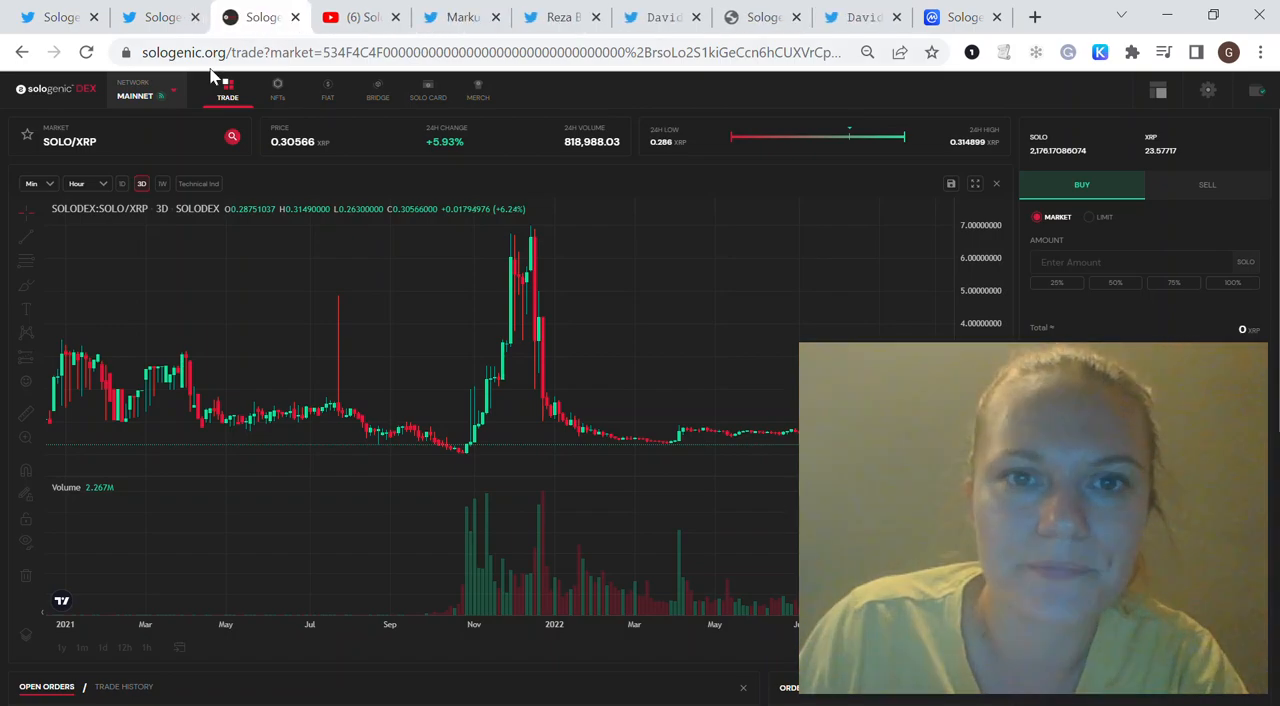
{"action": "mouse_move", "coordinate": [278, 92]}
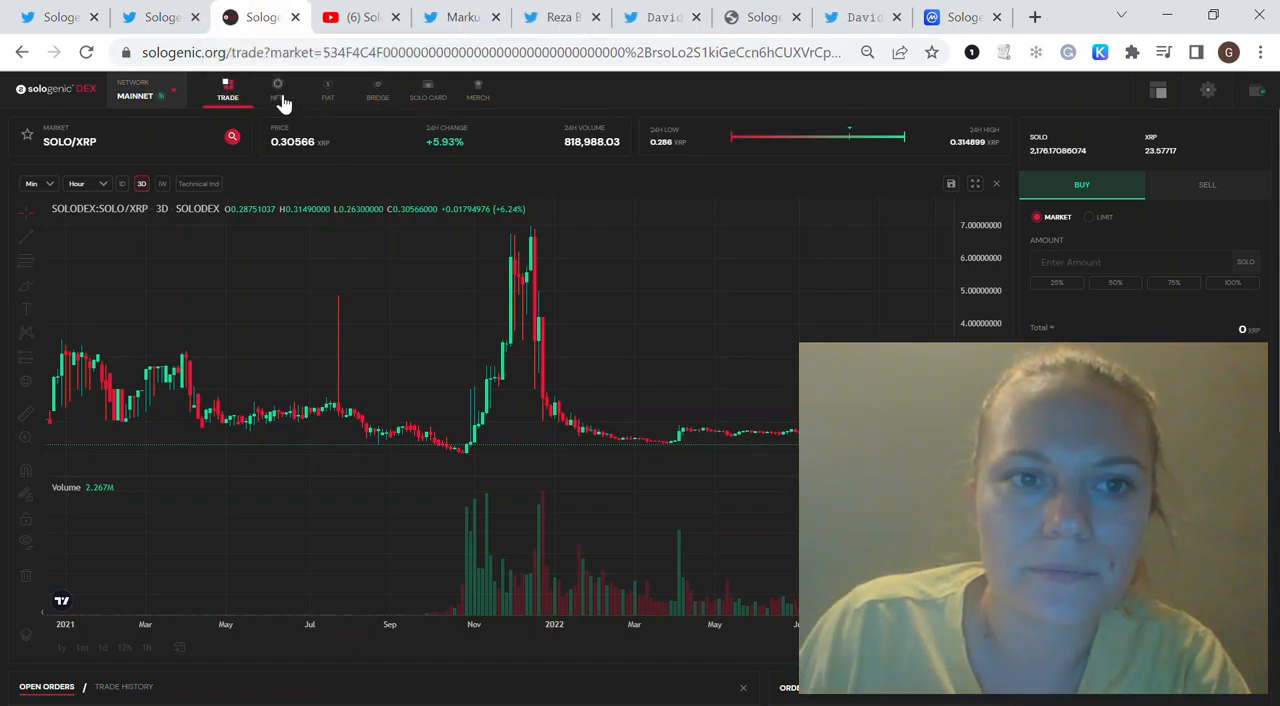
- Browse the Sologenic DEX NFT marketplace, coming from the SOLO/XRP trading chart
{"action": "left_click", "coordinate": [277, 90]}
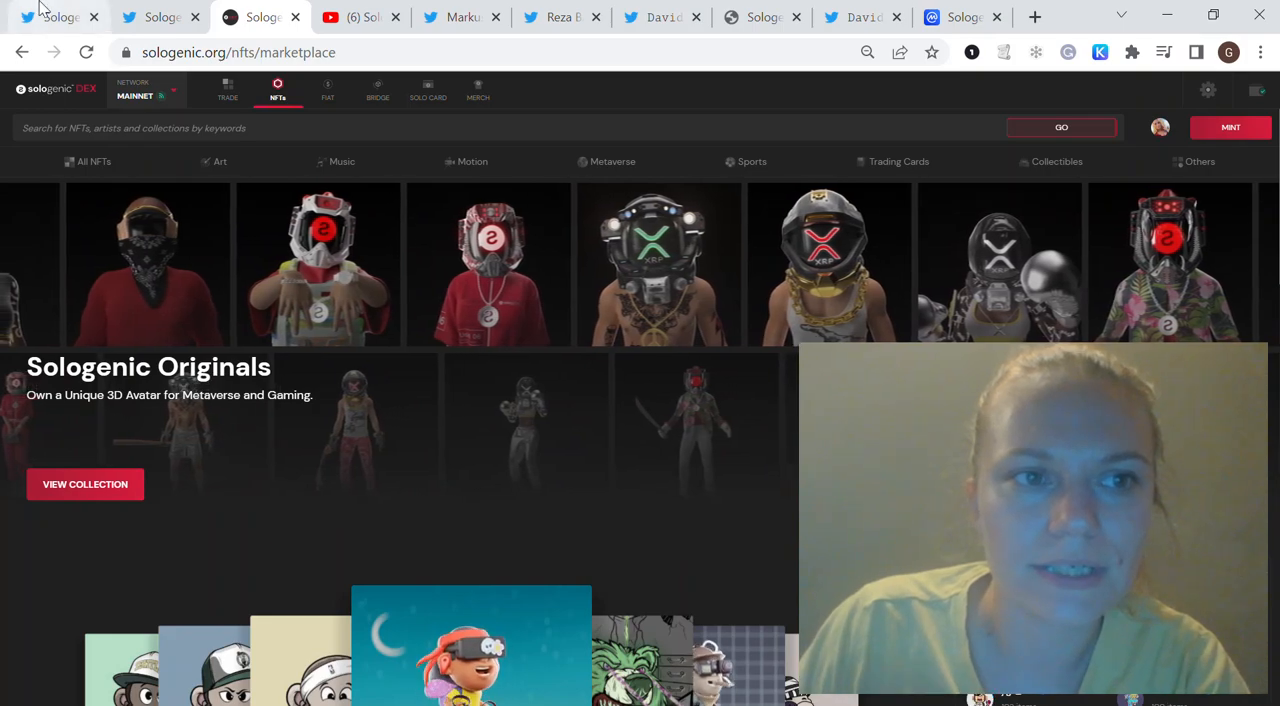
{"action": "left_click", "coordinate": [55, 17]}
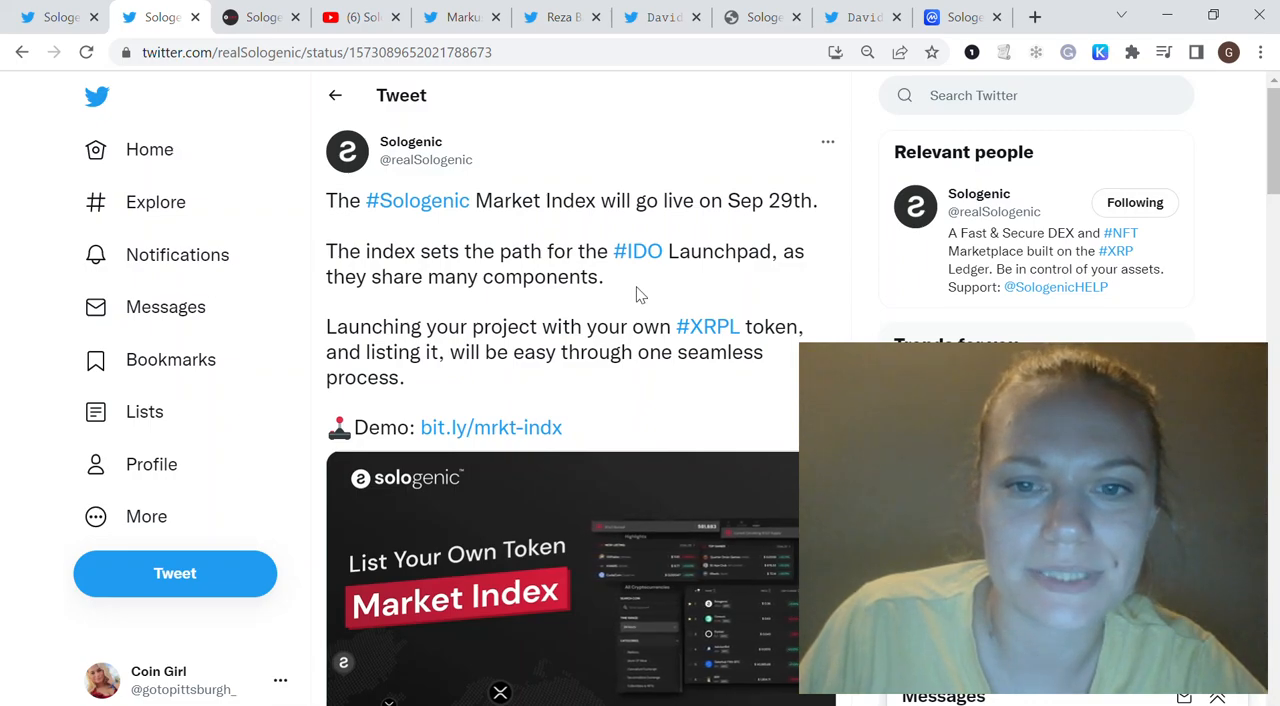
{"action": "scroll", "scroll_direction": "down", "scroll_amount": 3}
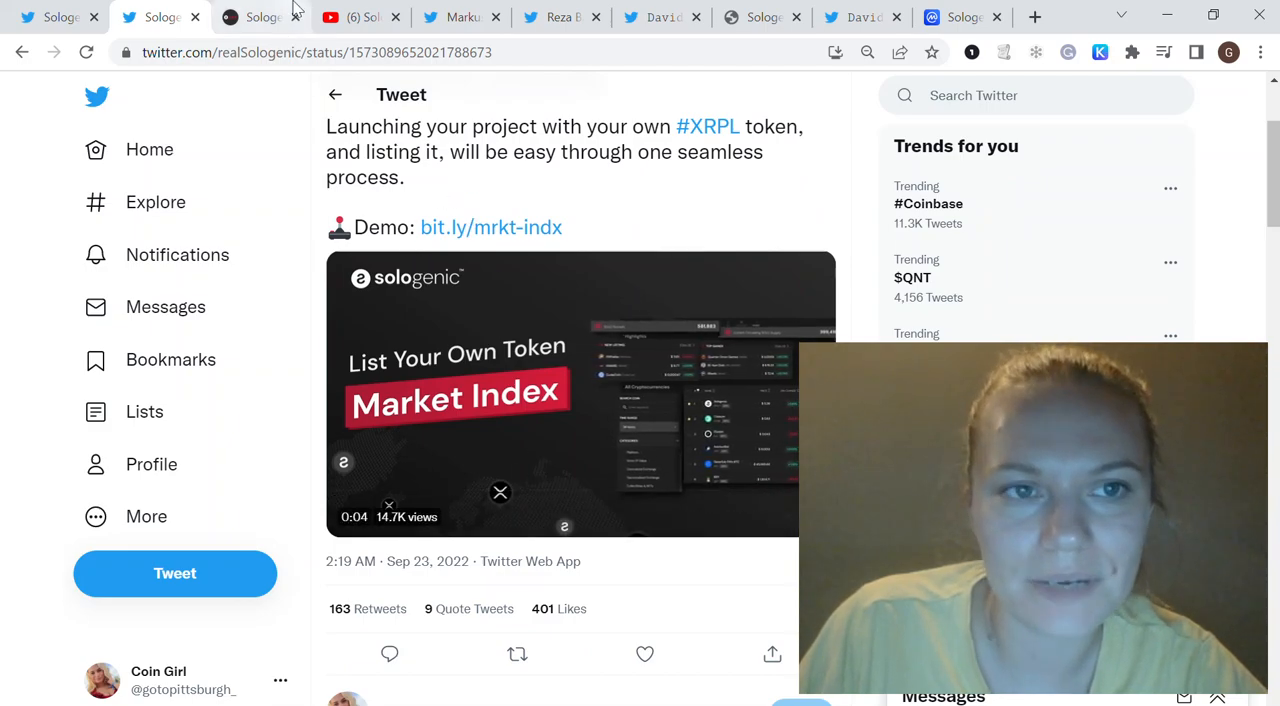
{"action": "left_click", "coordinate": [275, 17]}
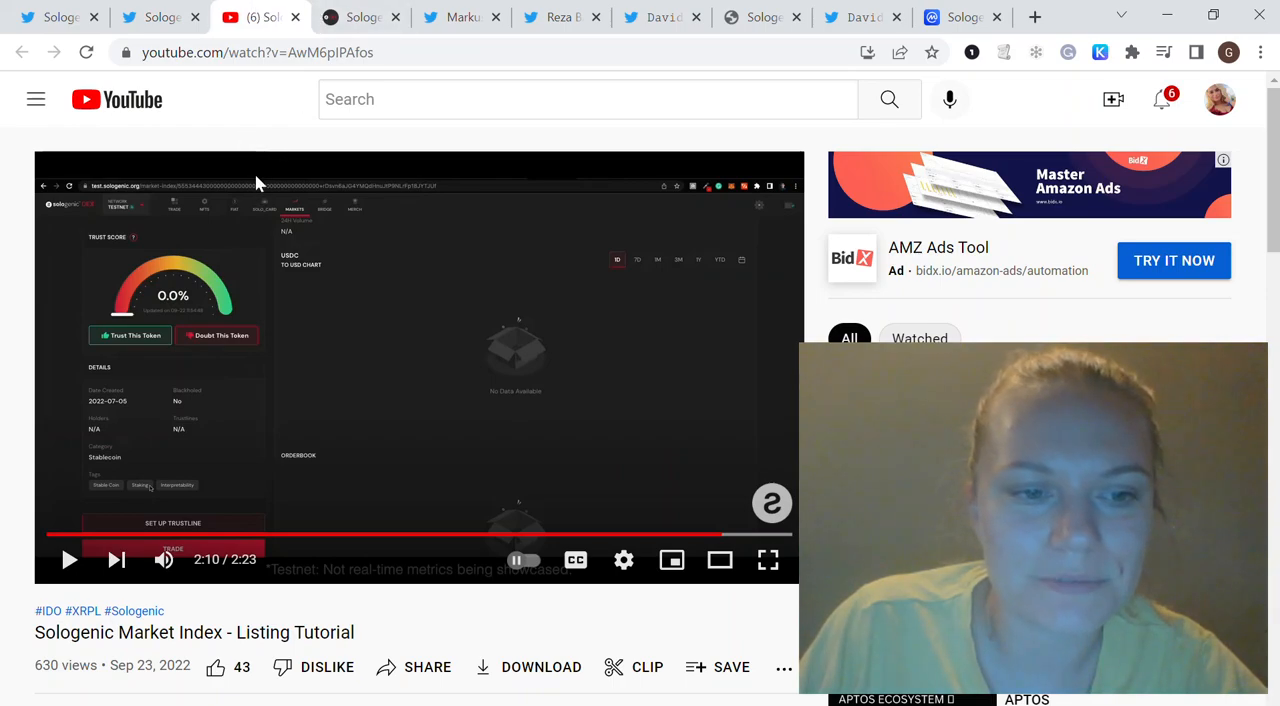
- Watch the Sologenic Market Index - Listing Tutorial up to 2:15 of 2:23
{"action": "scroll", "scroll_direction": "down", "scroll_amount": 3}
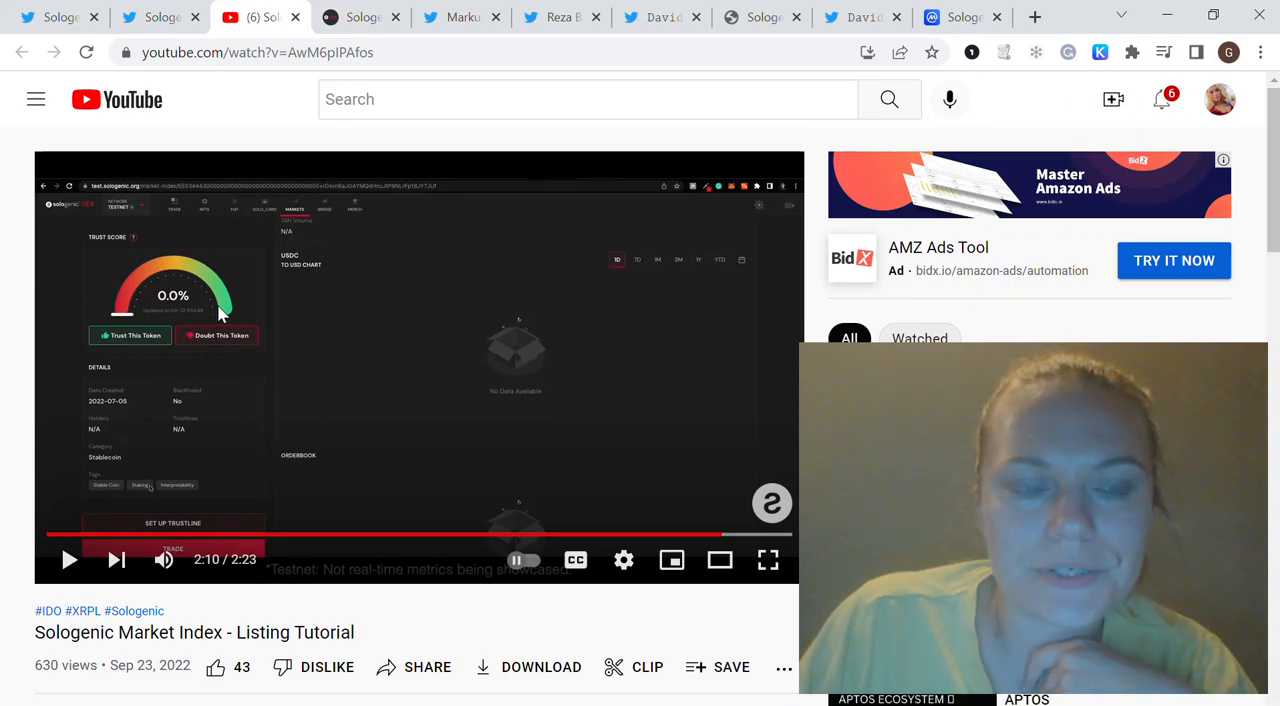
{"action": "mouse_move", "coordinate": [672, 560]}
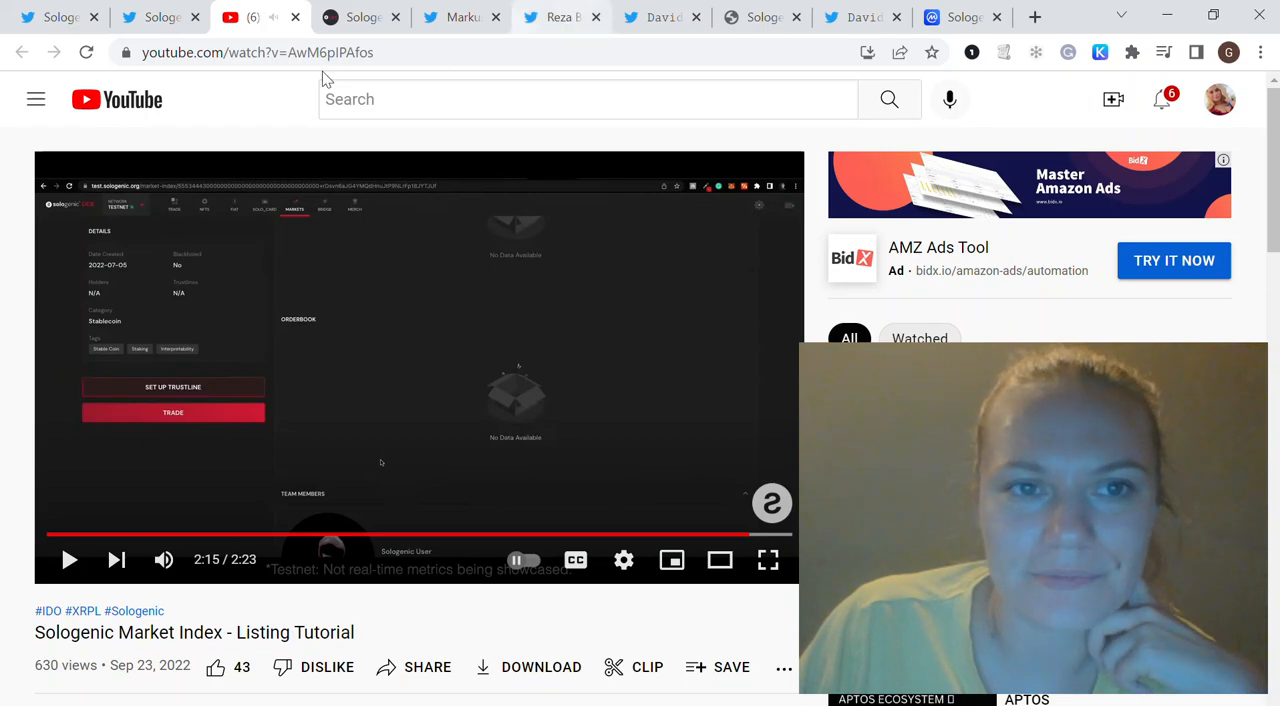
{"action": "left_click", "coordinate": [360, 17]}
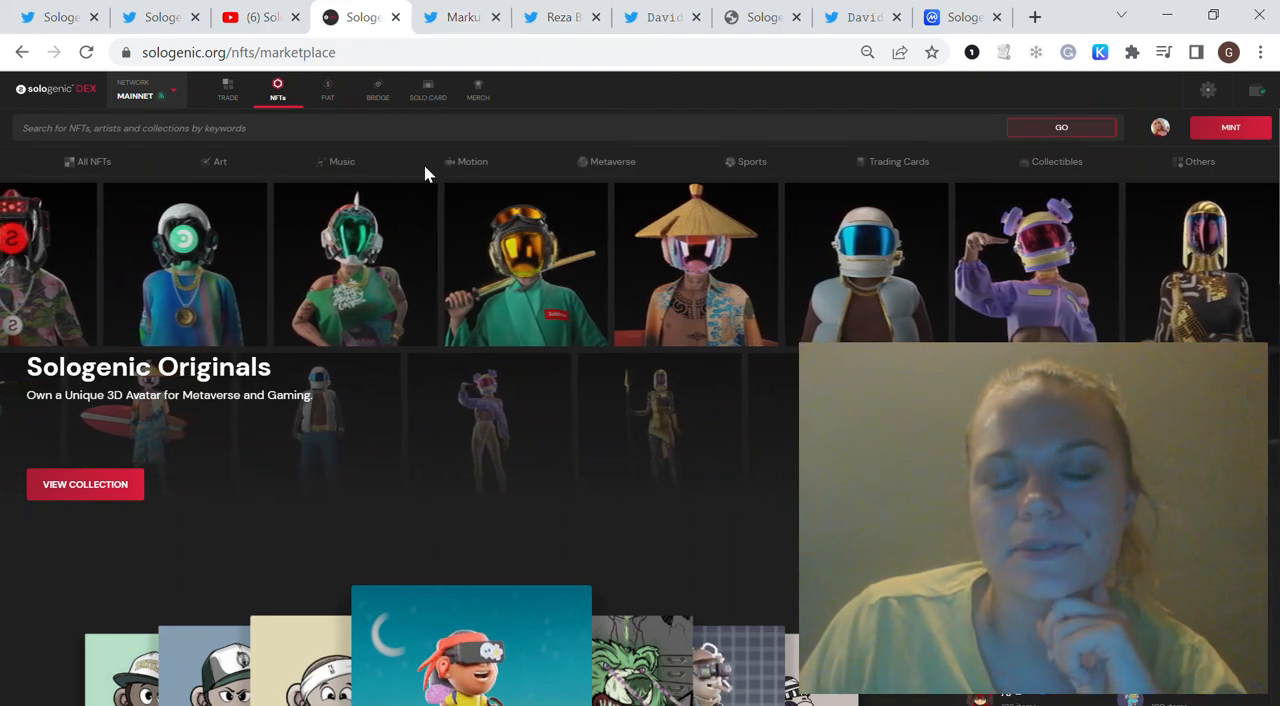
{"action": "left_click", "coordinate": [360, 17]}
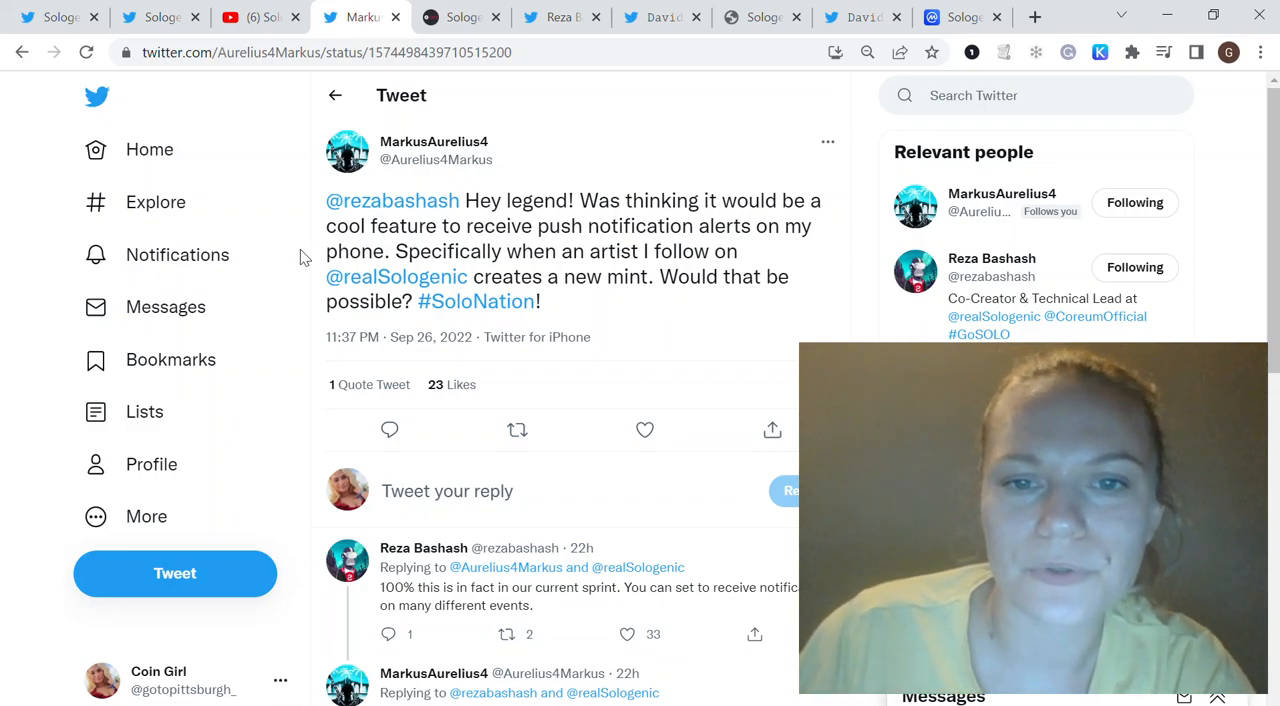
{"action": "scroll", "scroll_direction": "down", "scroll_amount": 3}
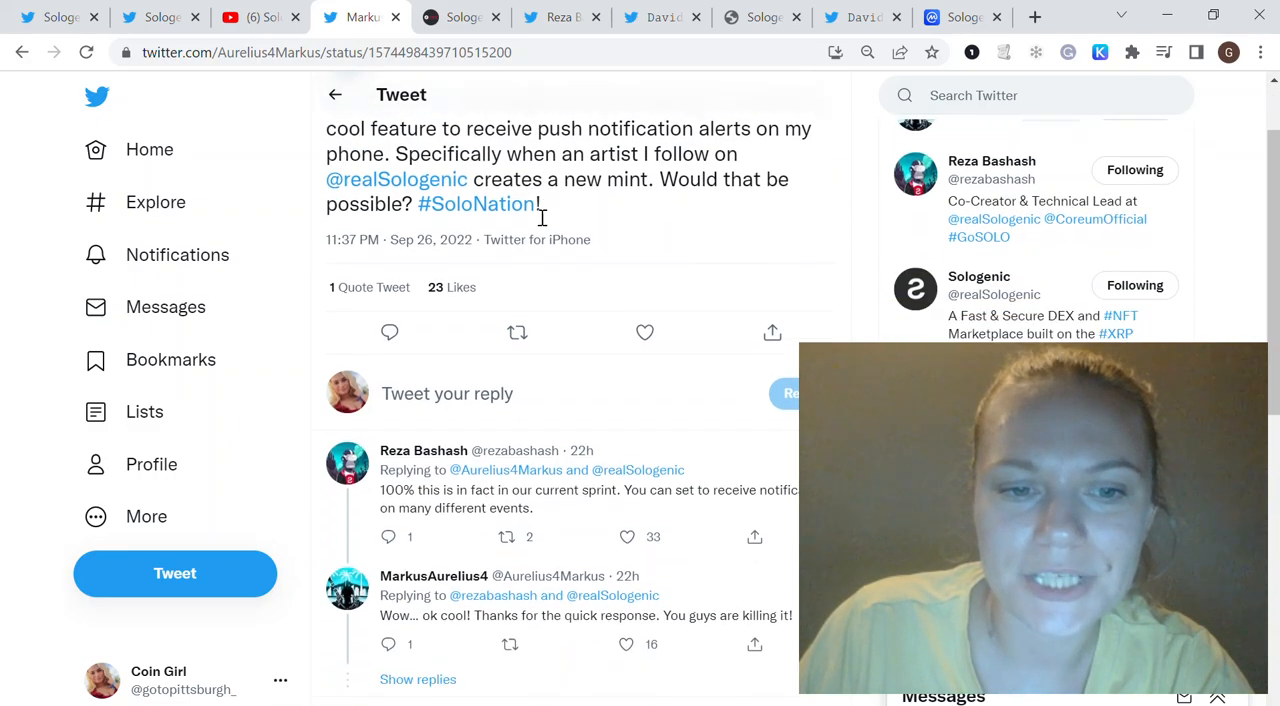
{"action": "scroll", "scroll_direction": "down", "scroll_amount": 3}
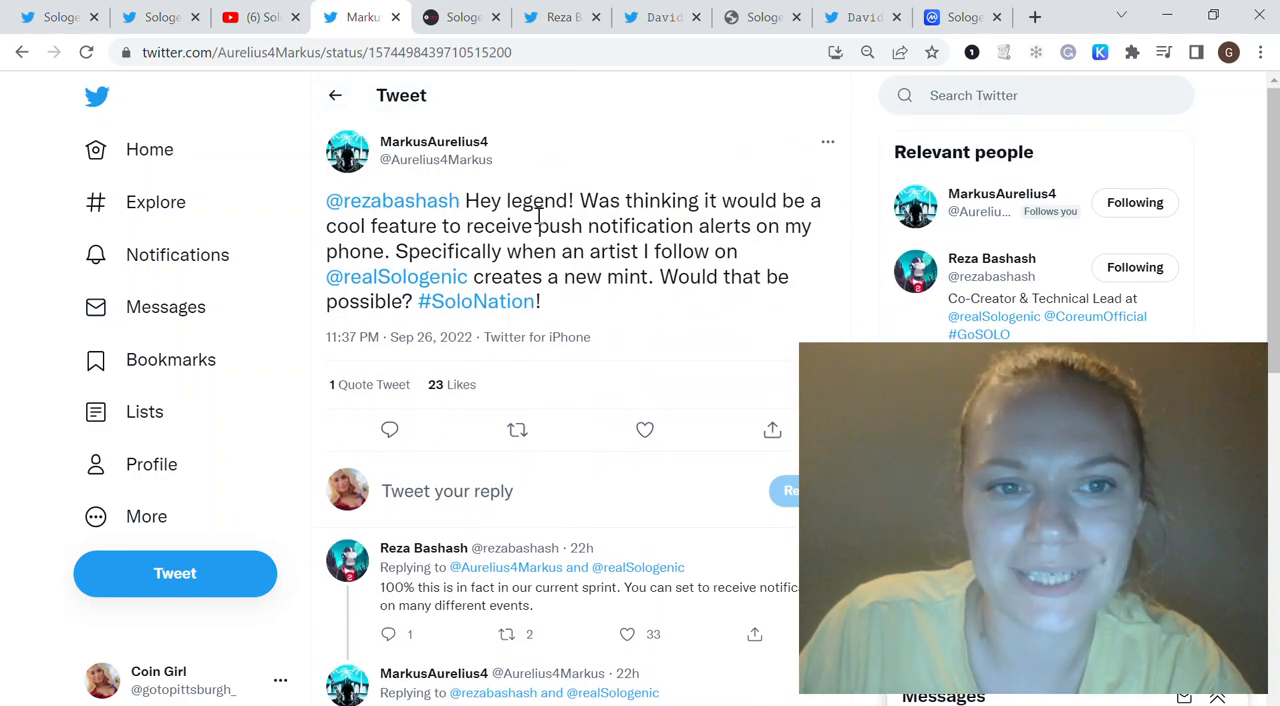
{"action": "left_click", "coordinate": [460, 17]}
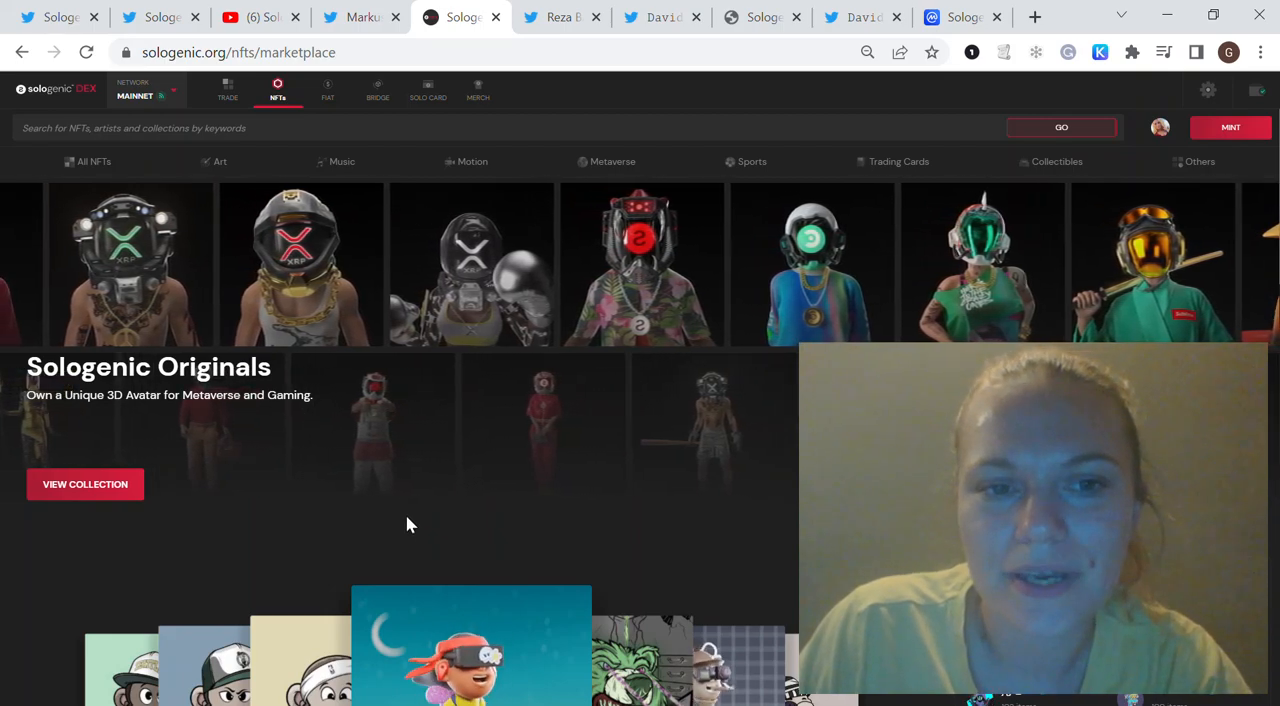
- View the XLS-20 upgrade tweet, then realjoelkatz's Sologenic DEX NFT profile
{"action": "left_click", "coordinate": [560, 17]}
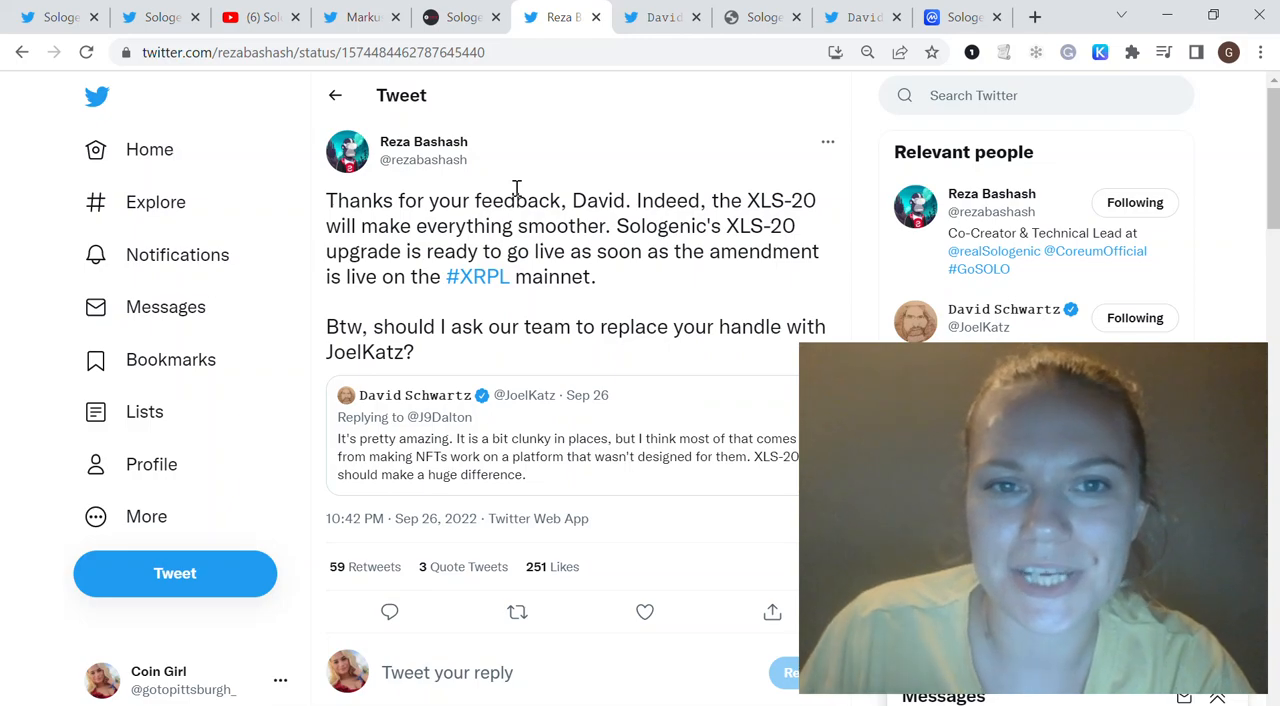
{"action": "left_click", "coordinate": [560, 17]}
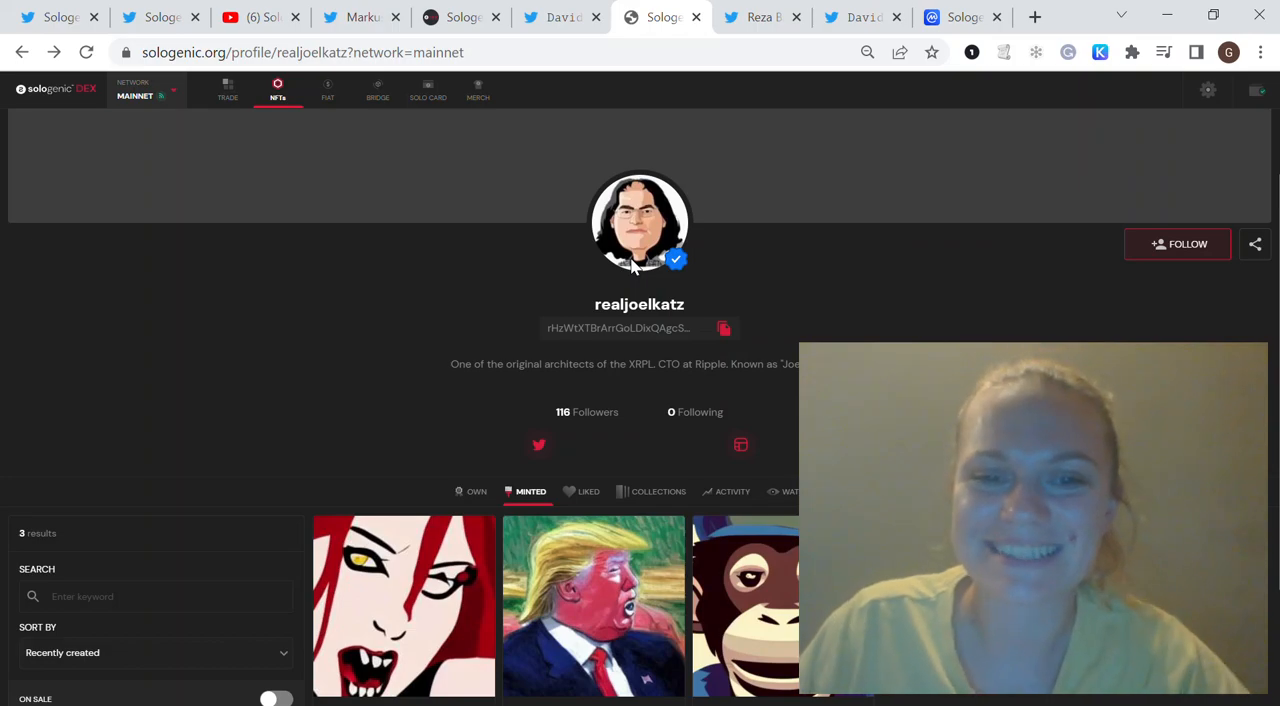
{"action": "scroll", "scroll_direction": "down", "scroll_amount": 3}
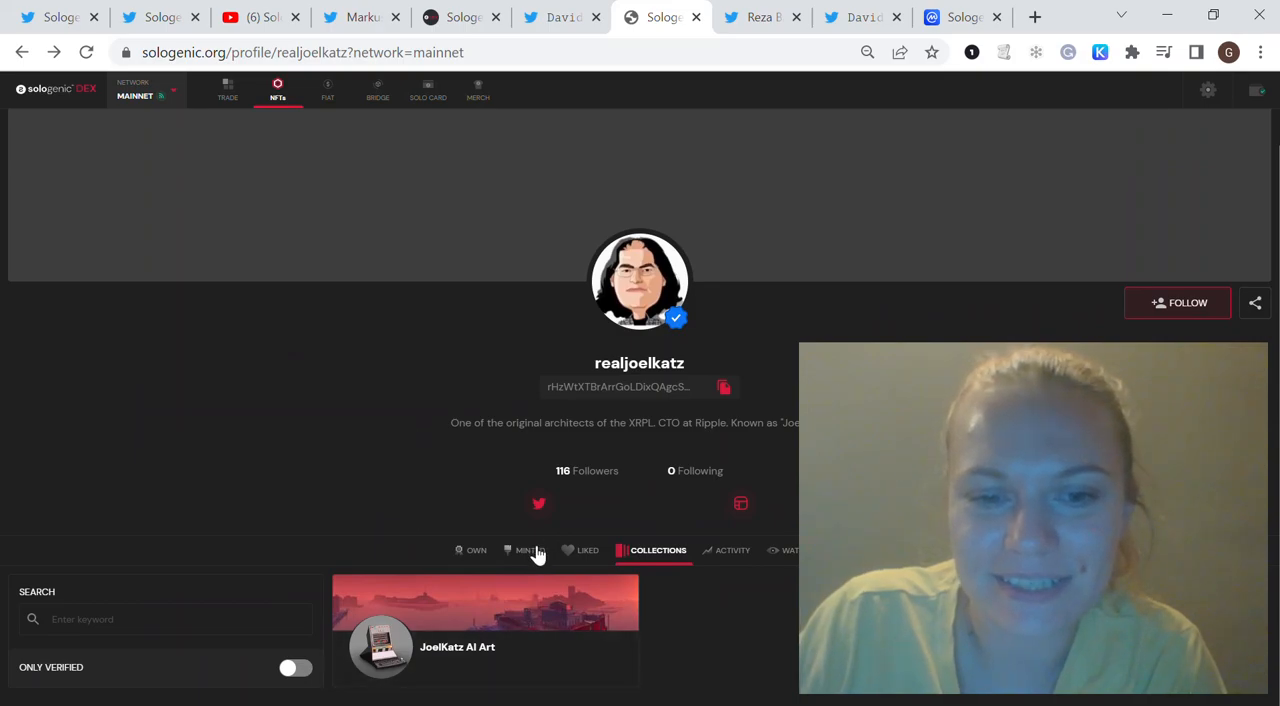
{"action": "left_click", "coordinate": [527, 550]}
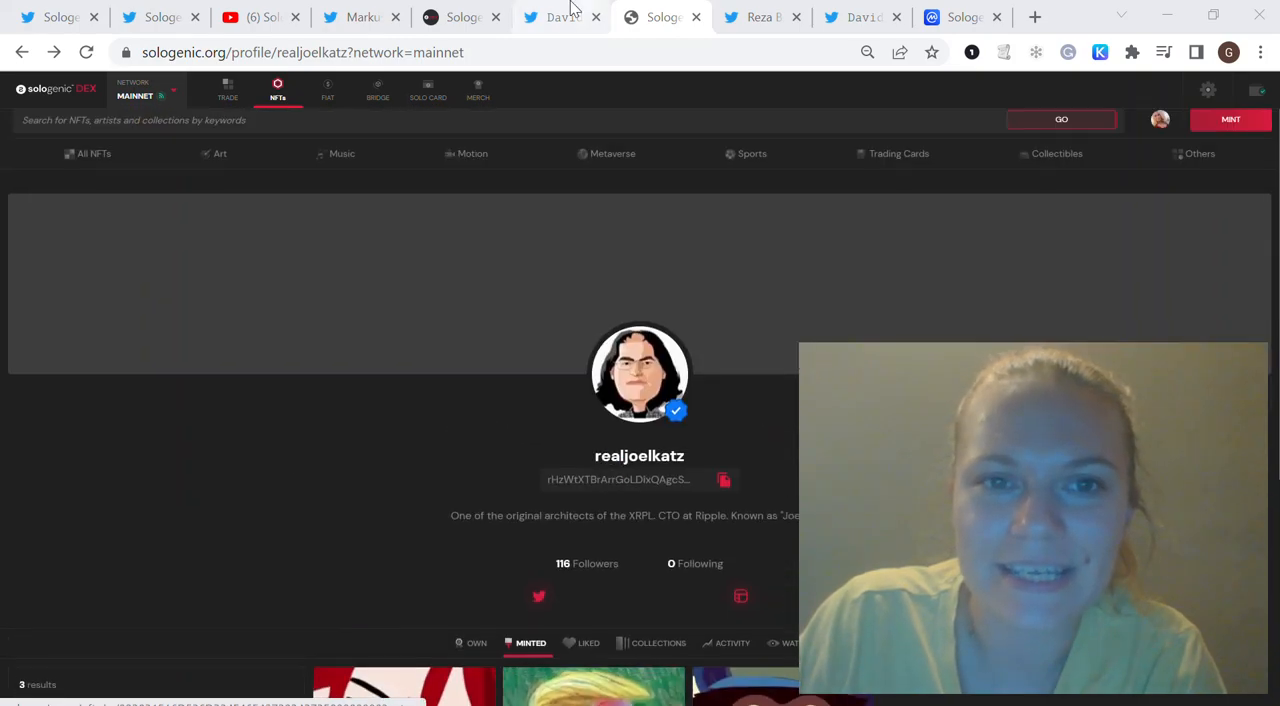
- Read David Schwartz's tweet about learning Sologenic's DEX and scroll through its replies
{"action": "left_click", "coordinate": [560, 17]}
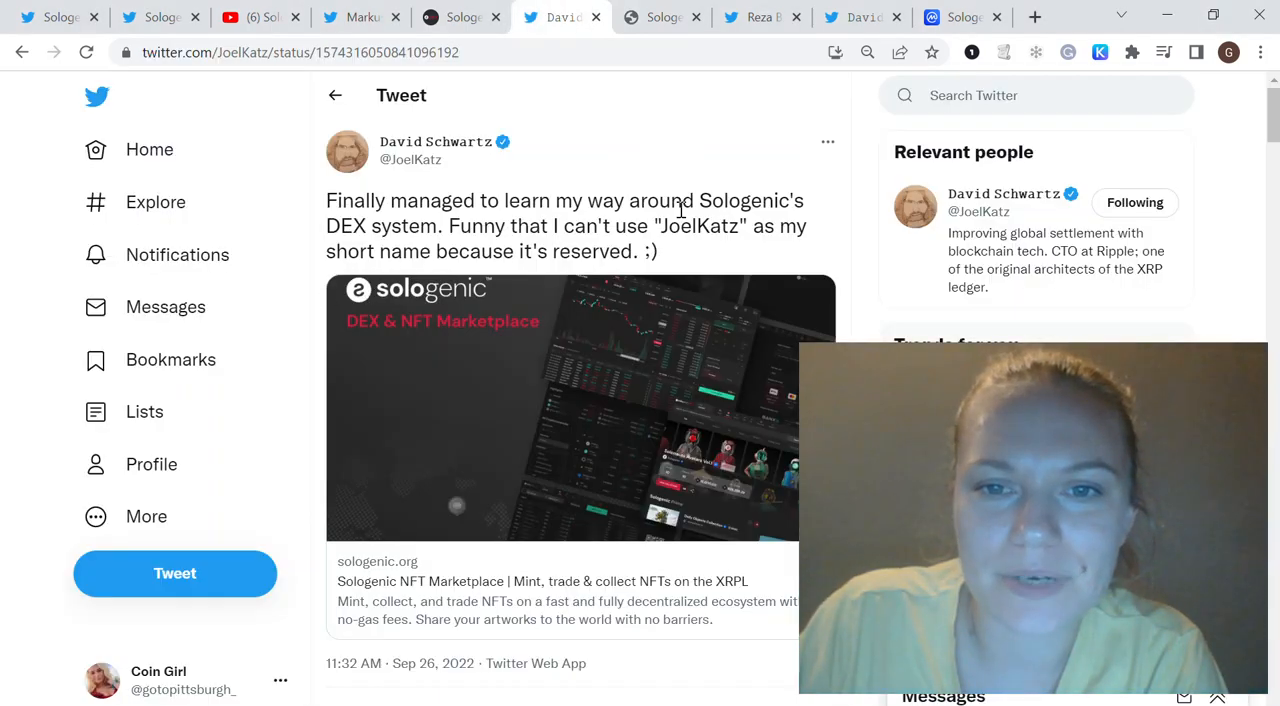
{"action": "scroll", "scroll_direction": "down", "scroll_amount": 3}
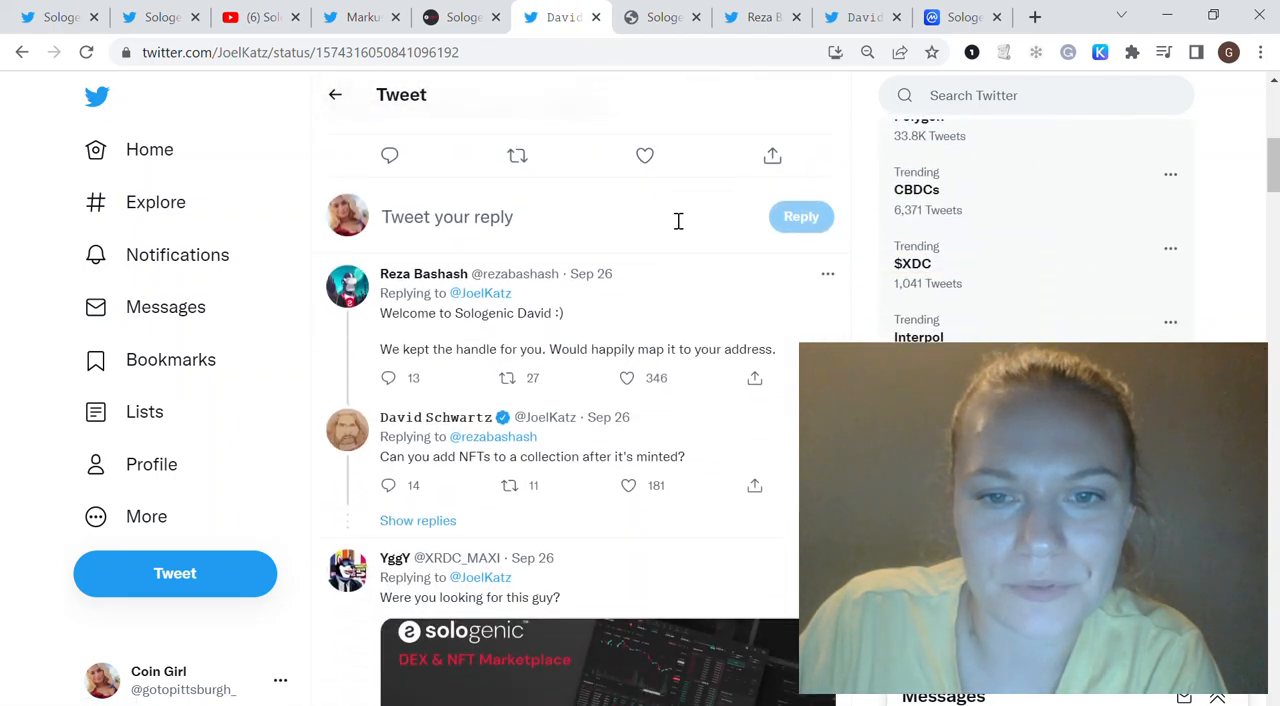
{"action": "scroll", "scroll_direction": "down", "scroll_amount": 3}
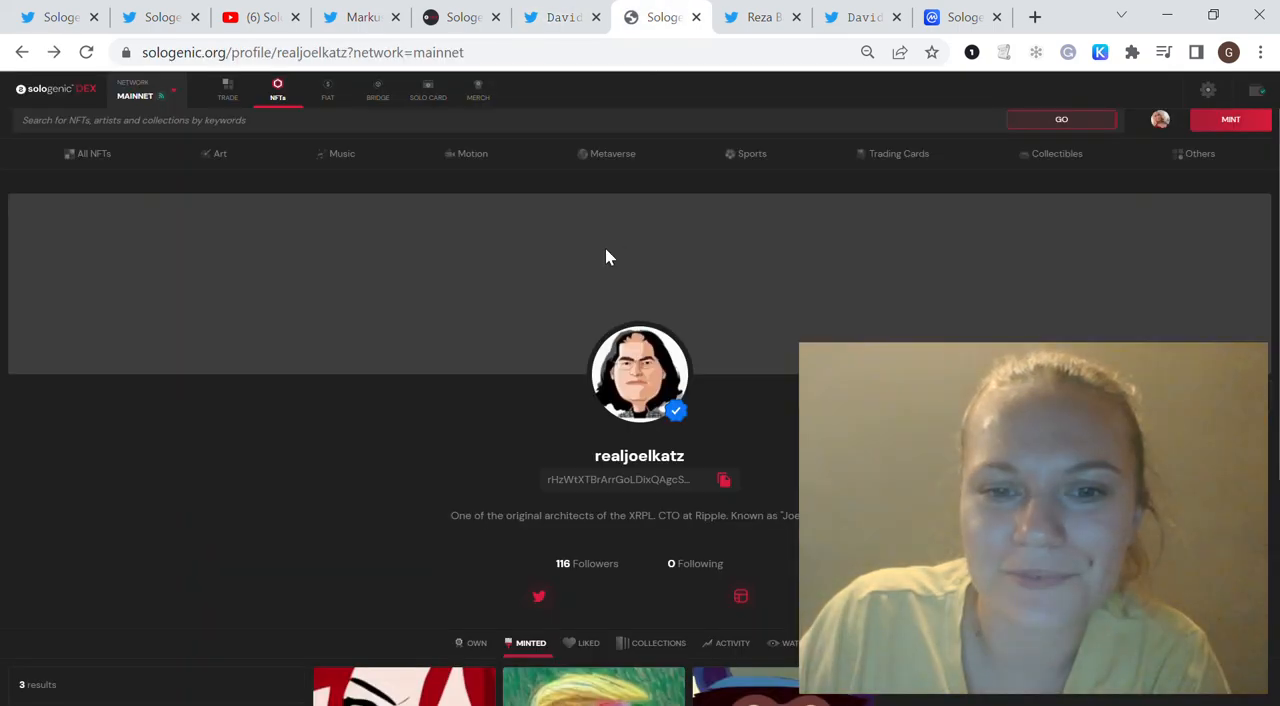
- Switch realjoelkatz's profile from MINTED to OWN, which shows 0 results
{"action": "scroll", "scroll_direction": "down", "scroll_amount": 3}
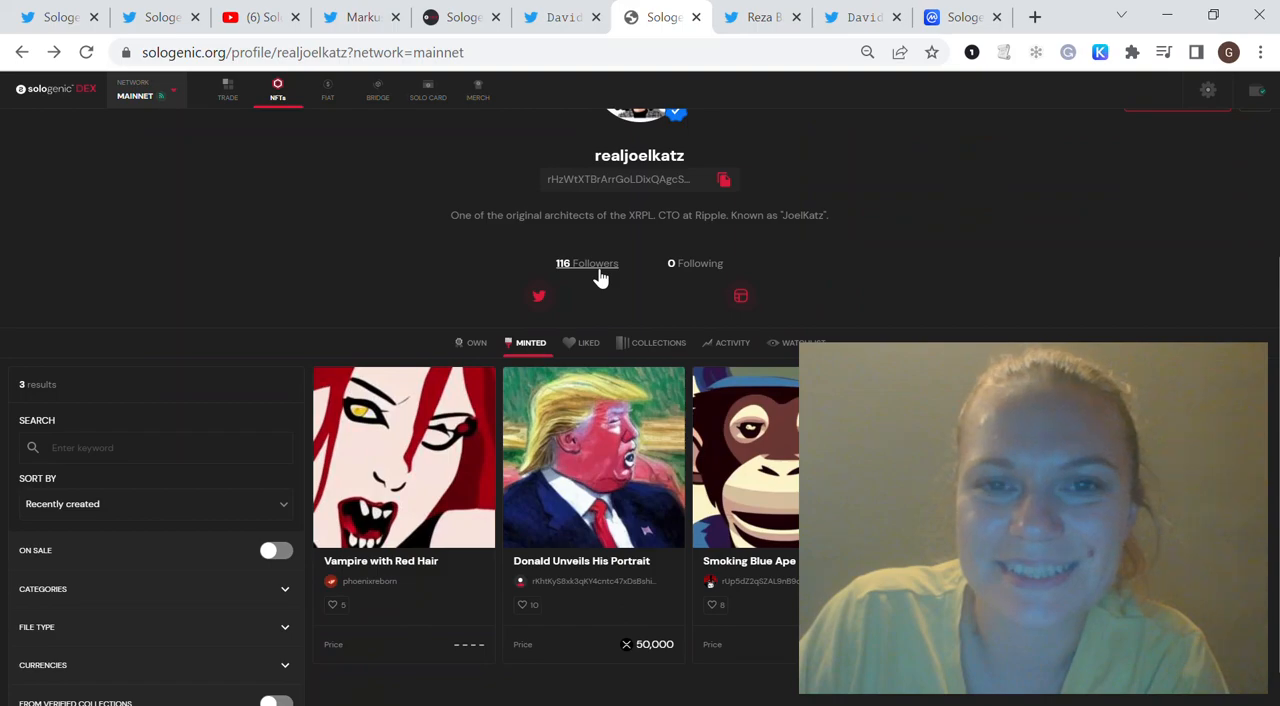
{"action": "scroll", "scroll_direction": "down", "scroll_amount": 3}
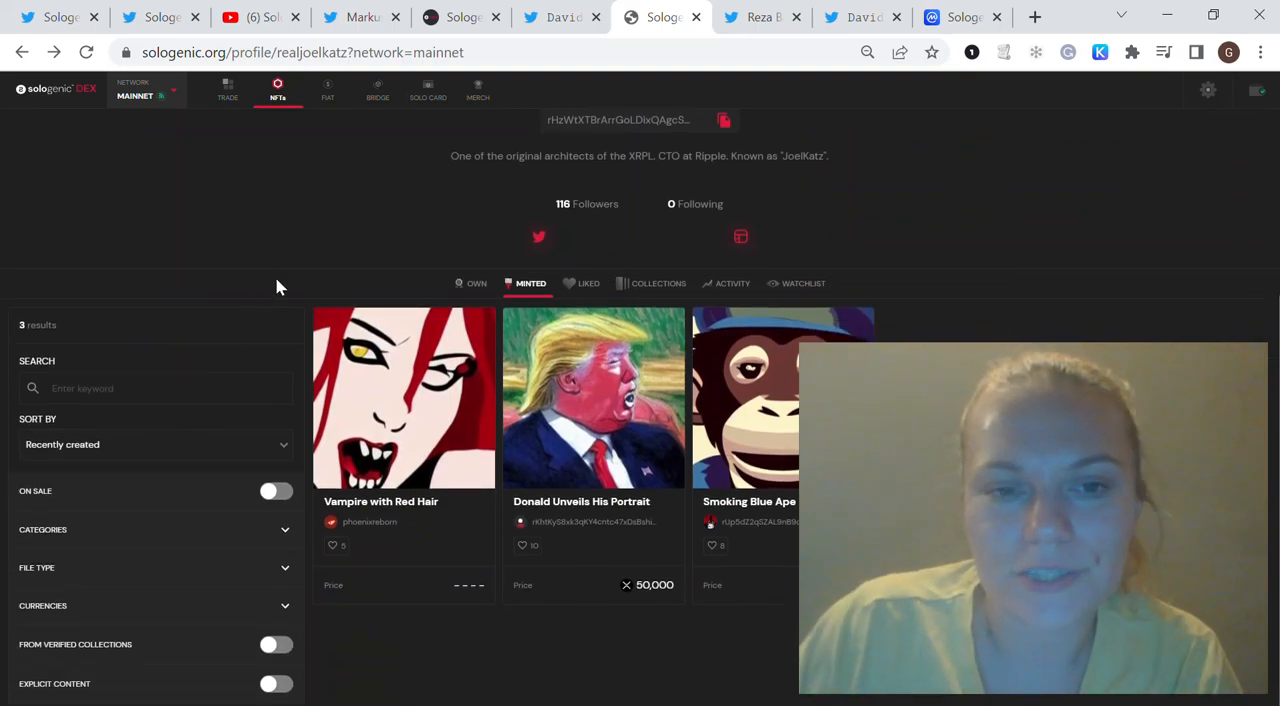
{"action": "mouse_move", "coordinate": [490, 285]}
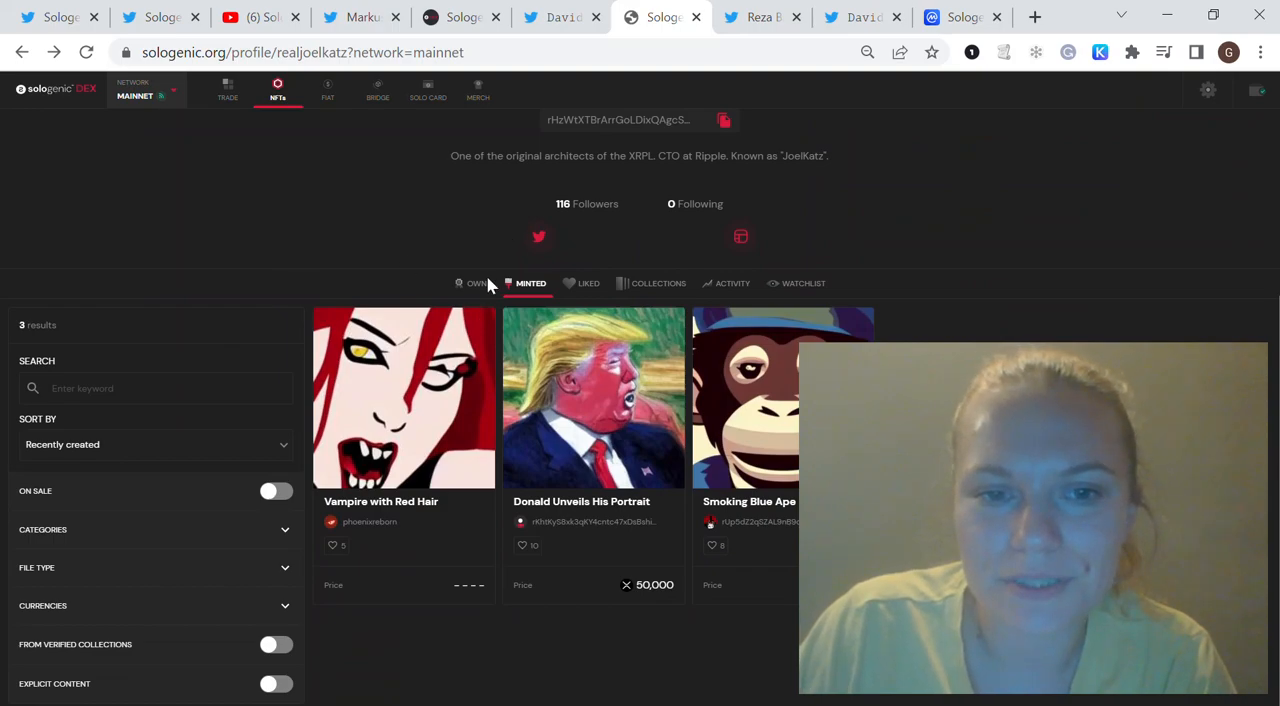
{"action": "left_click", "coordinate": [470, 283]}
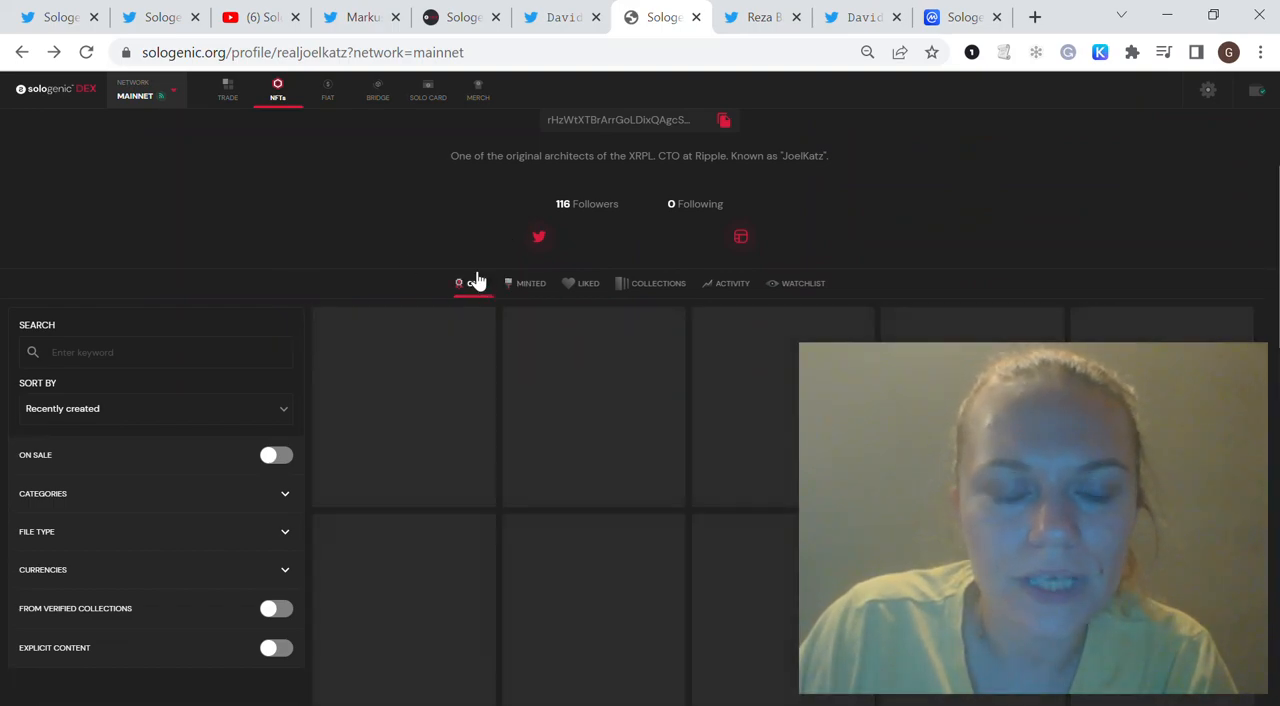
{"action": "left_click", "coordinate": [472, 283]}
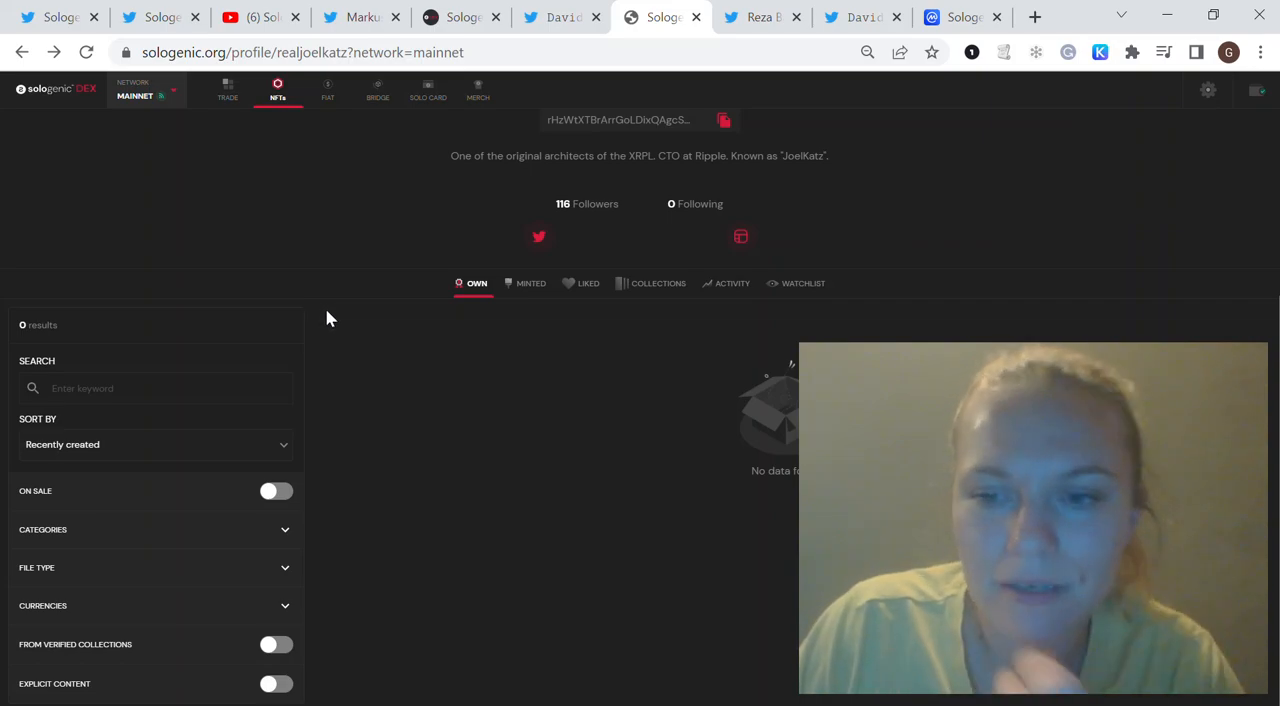
{"action": "mouse_move", "coordinate": [371, 317]}
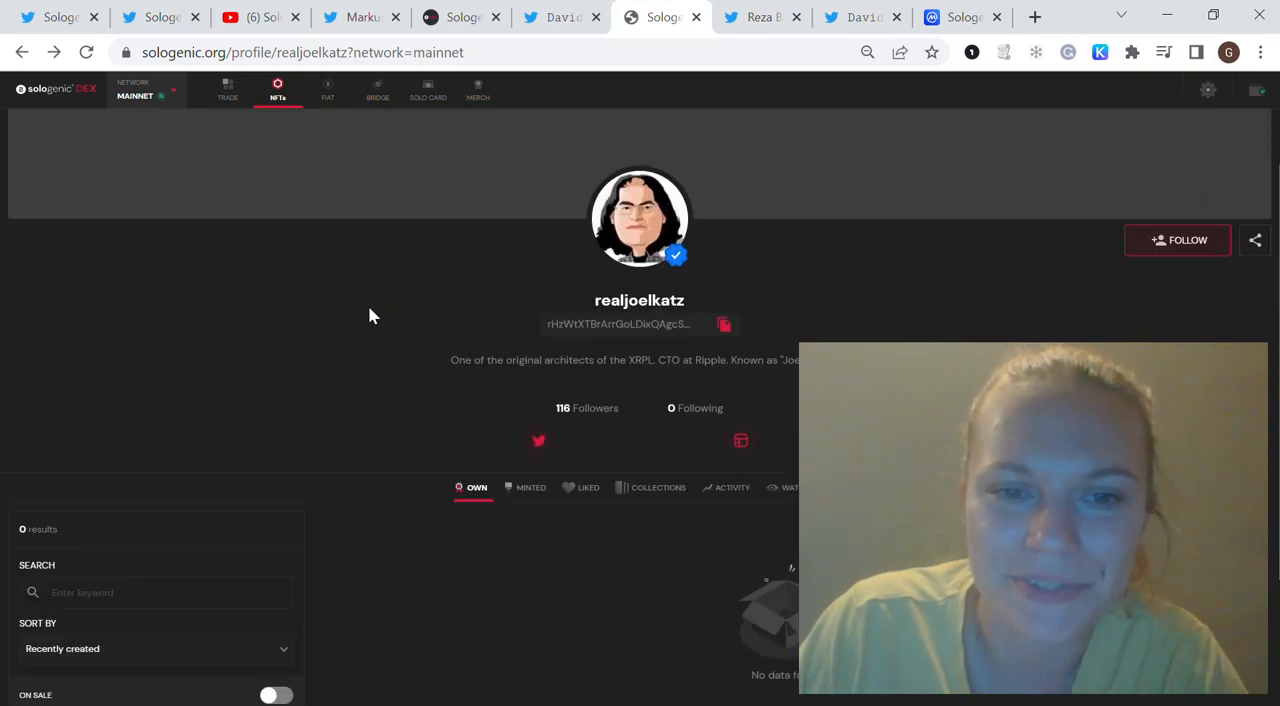
{"action": "scroll", "scroll_direction": "down", "scroll_amount": 3}
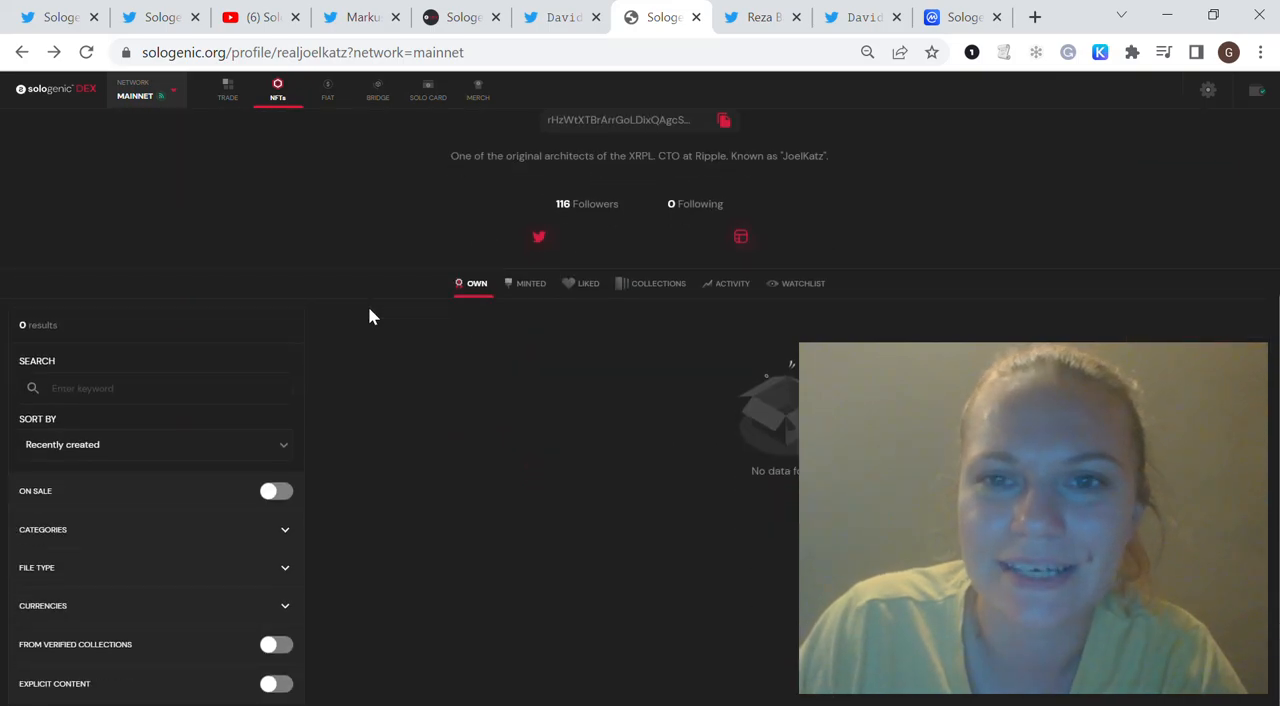
{"action": "mouse_move", "coordinate": [450, 259]}
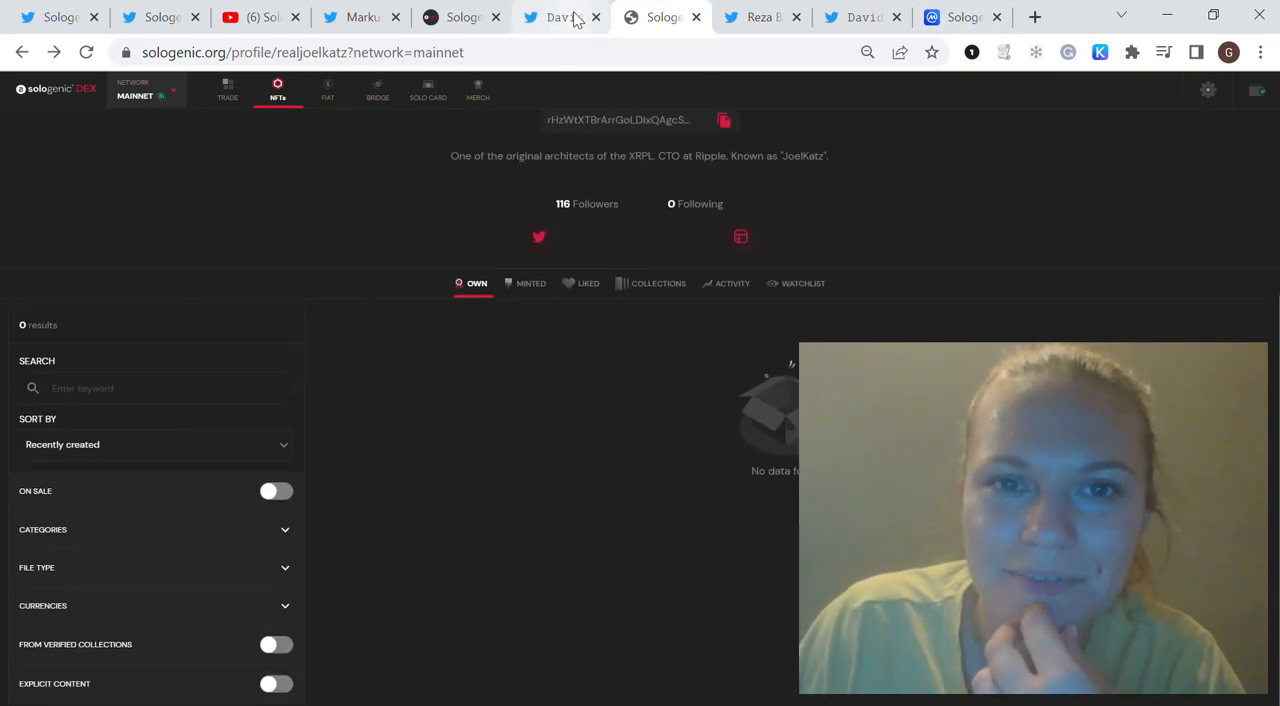
- Glance at David Schwartz's DEX tweet and Twitter profile, then open CoinMarketCap's SOLO chart
{"action": "left_click", "coordinate": [560, 17]}
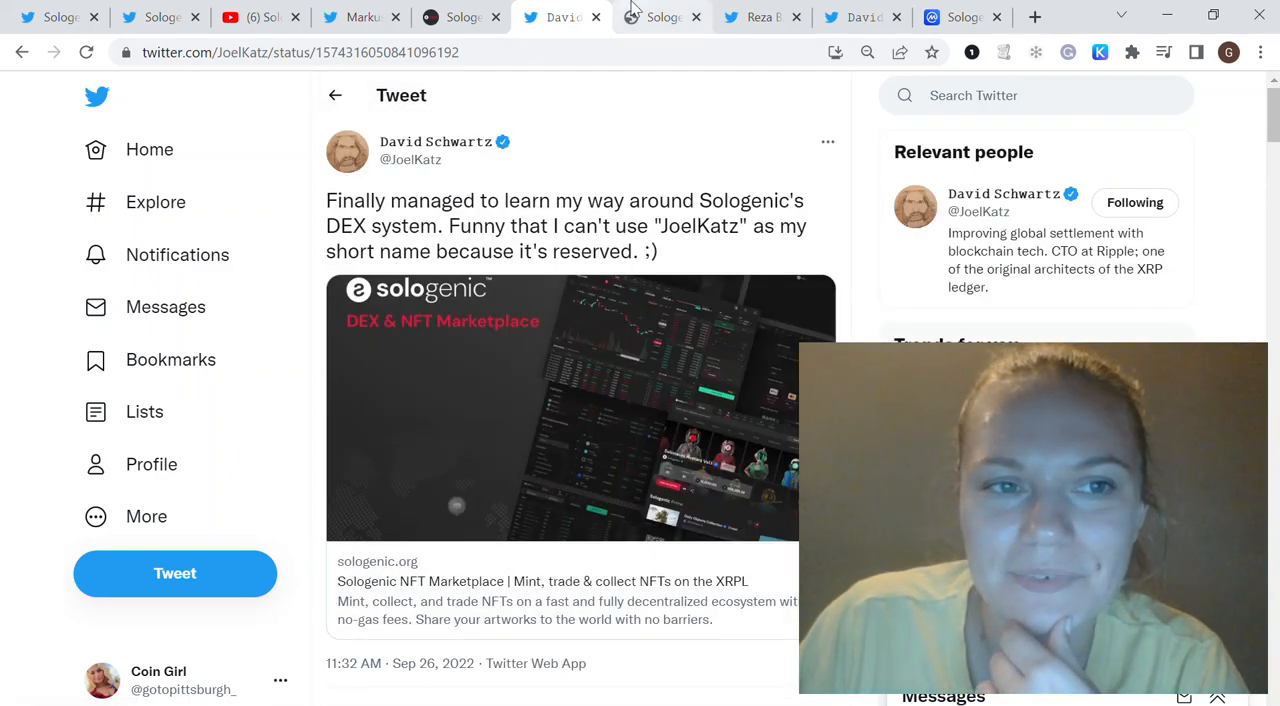
{"action": "left_click", "coordinate": [660, 17]}
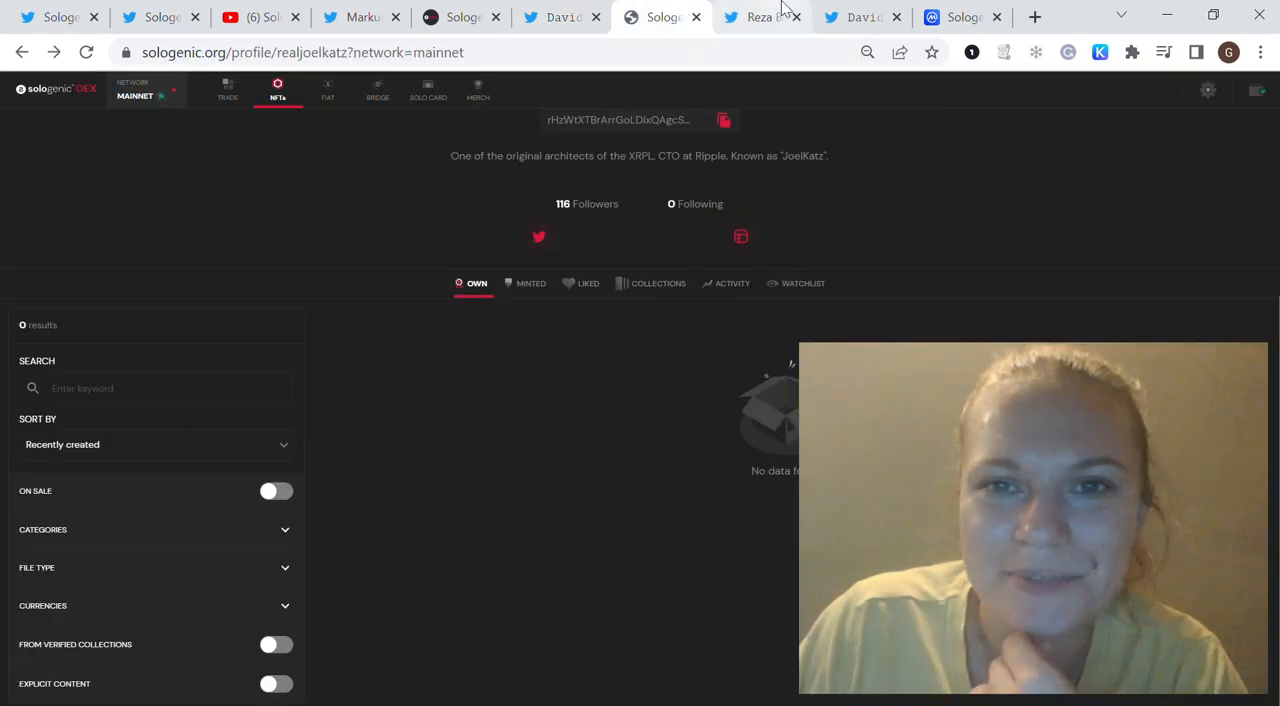
{"action": "left_click", "coordinate": [858, 17]}
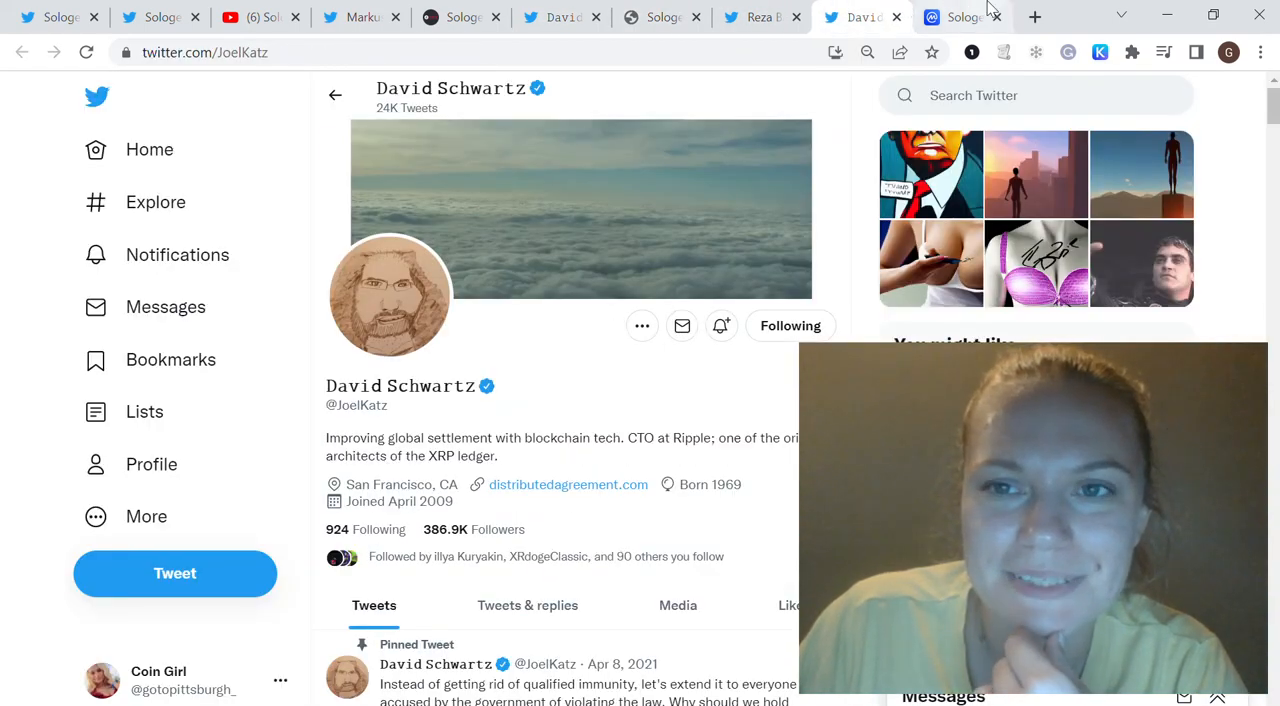
{"action": "left_click", "coordinate": [960, 17]}
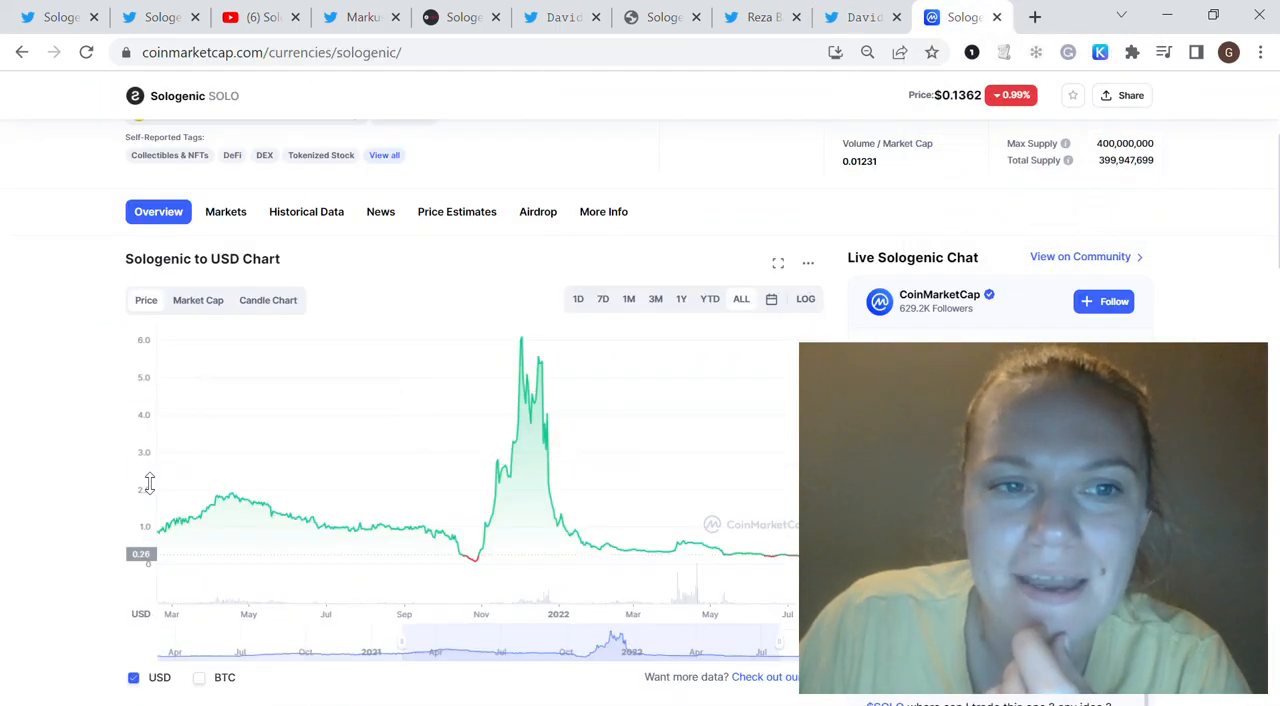
{"action": "scroll", "scroll_direction": "up", "scroll_amount": 3}
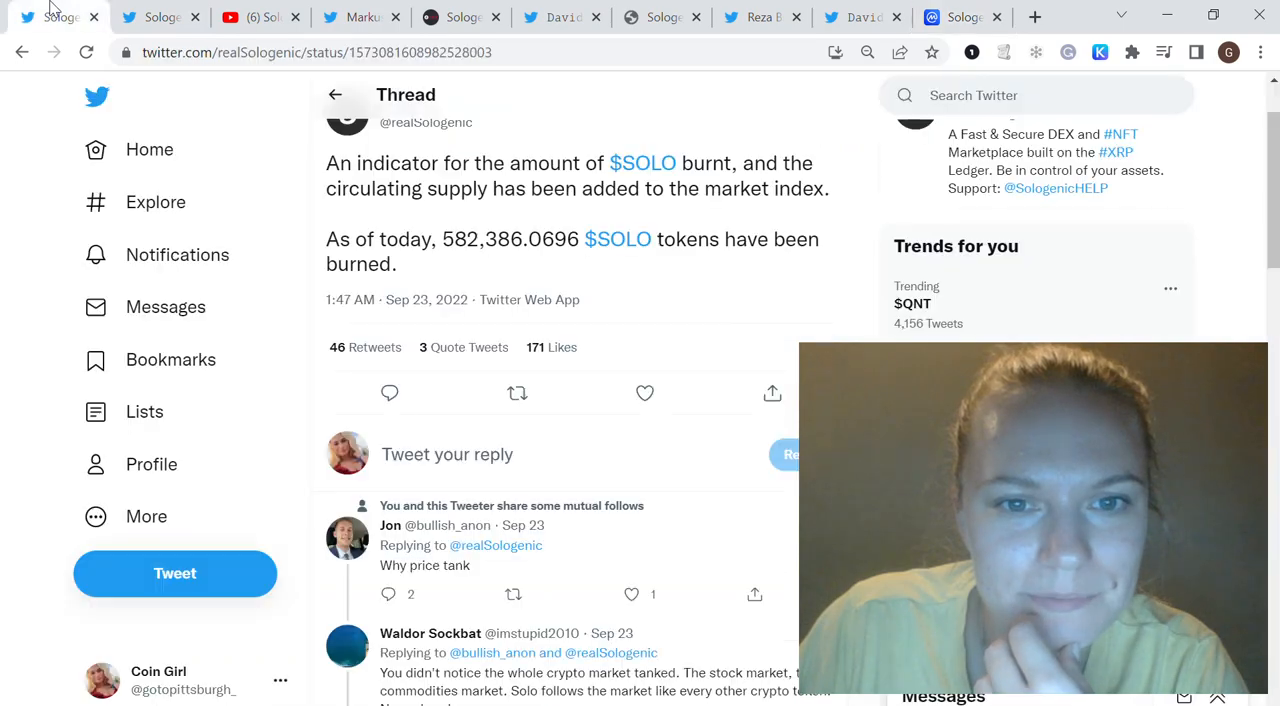
{"action": "scroll", "scroll_direction": "down", "scroll_amount": 3}
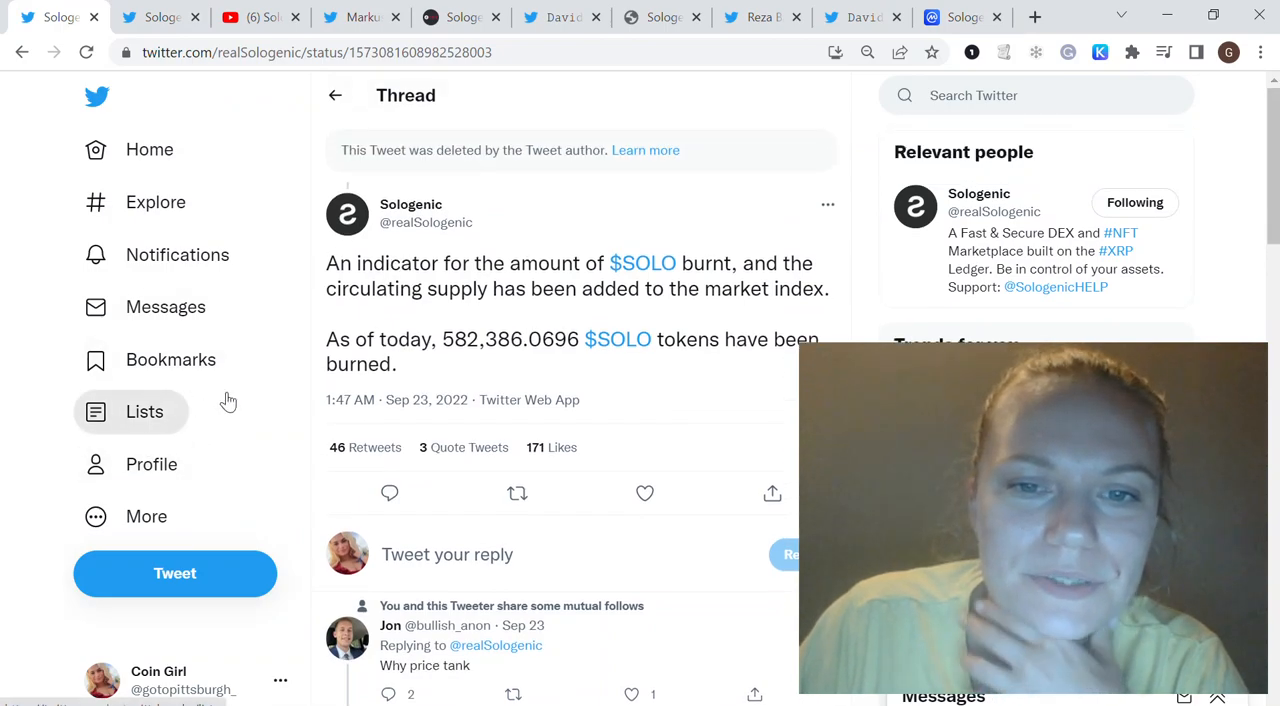
{"action": "left_click", "coordinate": [963, 17]}
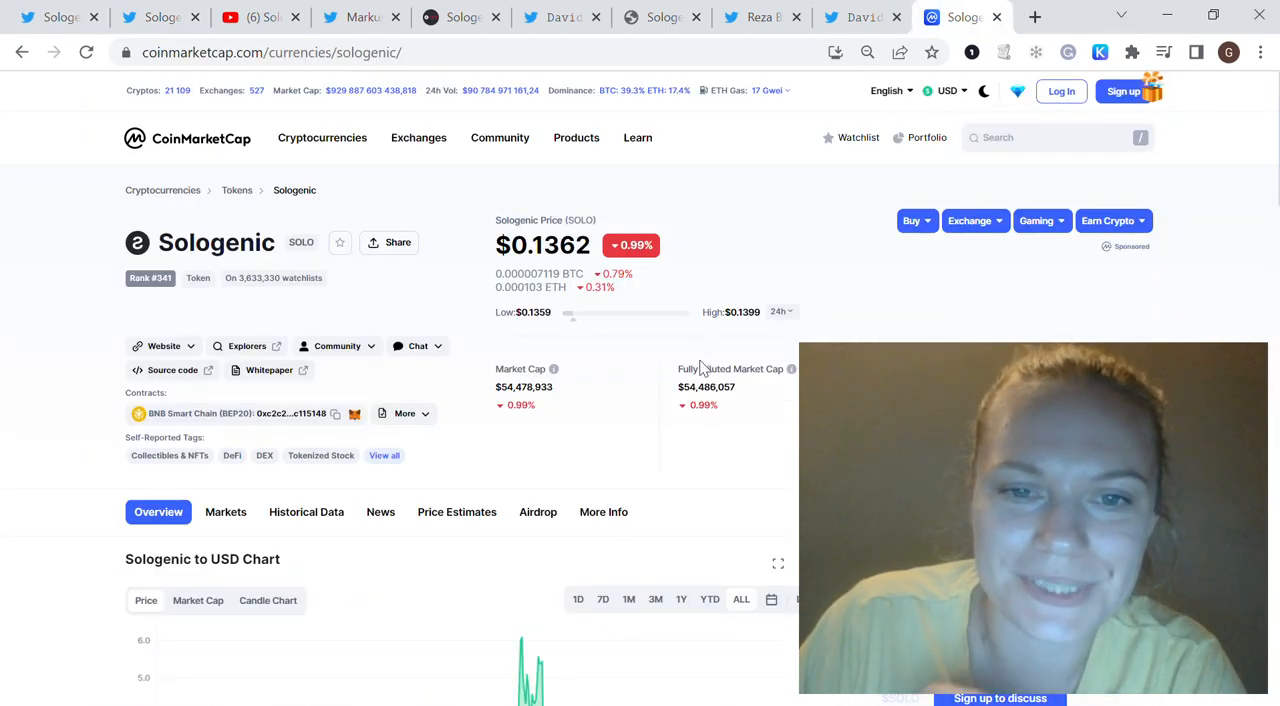
- Set the Sologenic to USD chart to 1M, then back to ALL since 2020
{"action": "scroll", "scroll_direction": "down", "scroll_amount": 3}
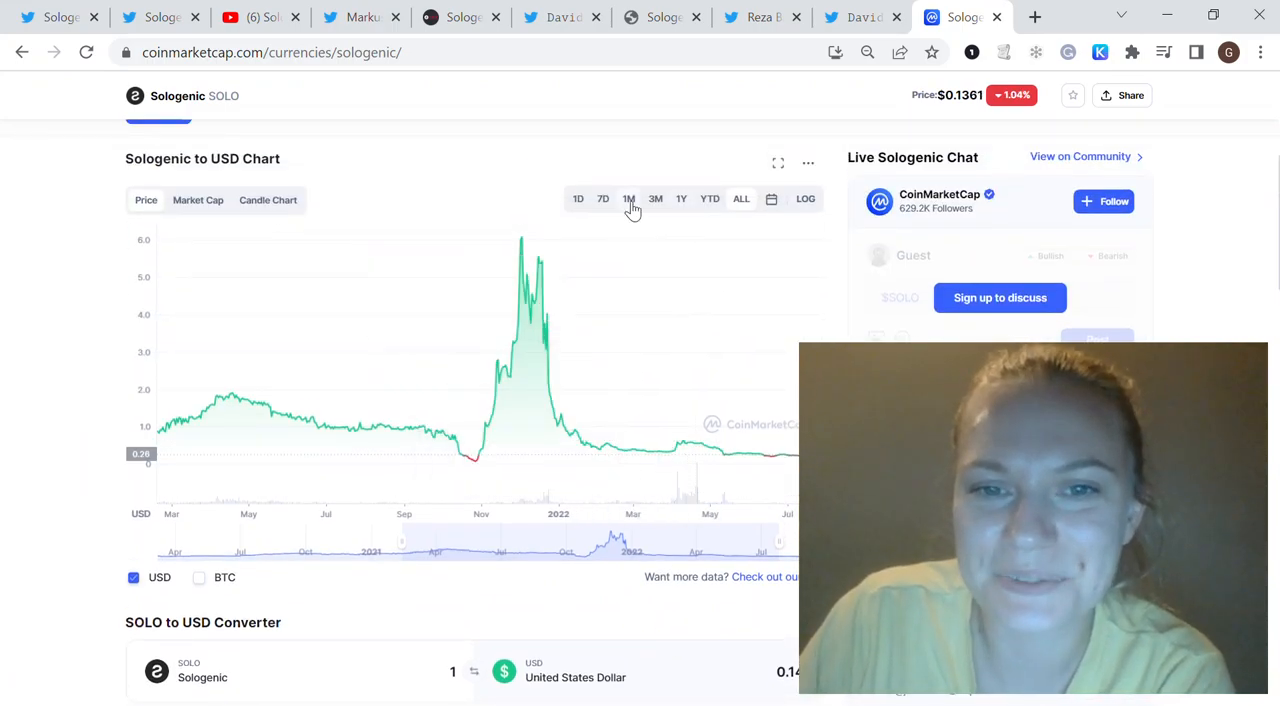
{"action": "left_click", "coordinate": [629, 198]}
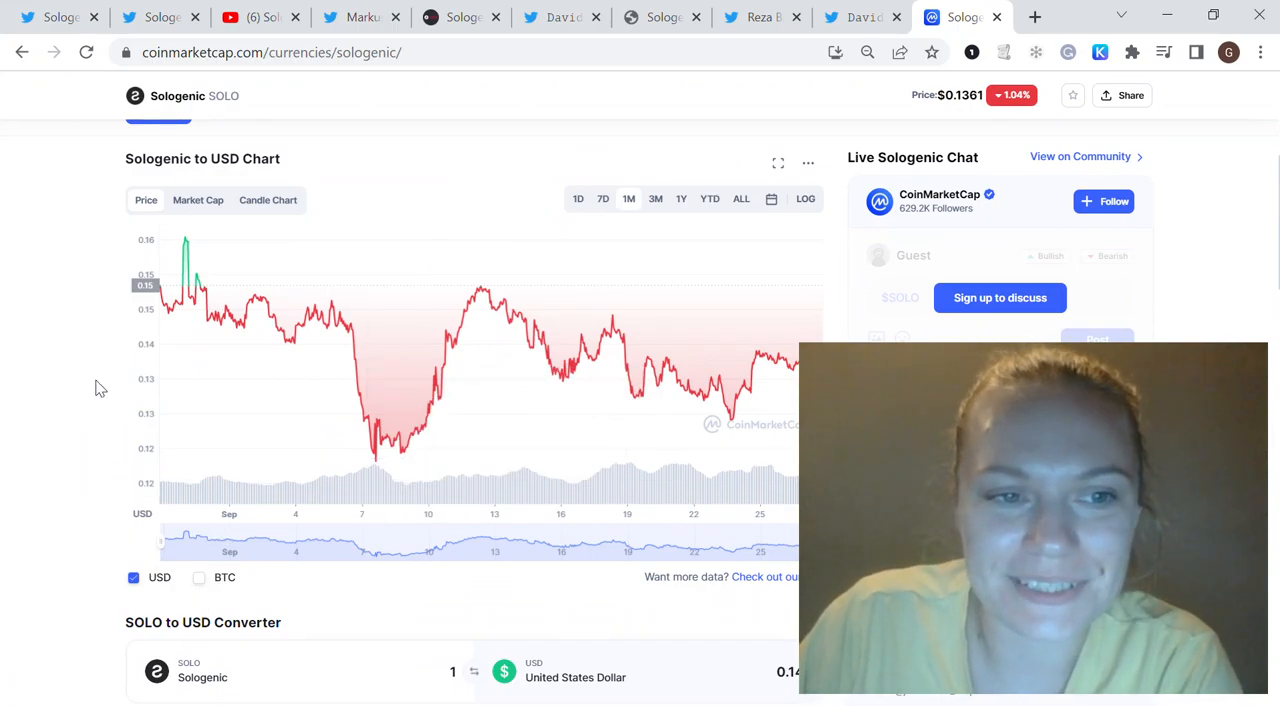
{"action": "scroll", "scroll_direction": "down", "scroll_amount": 3}
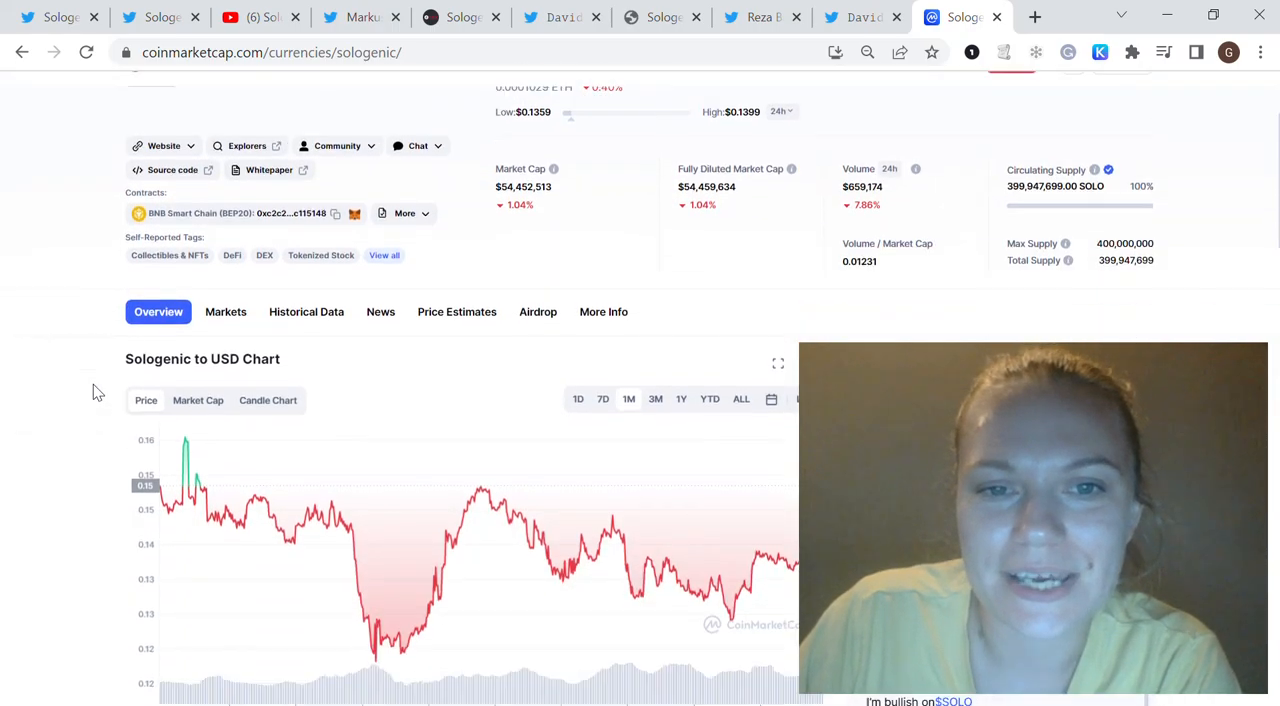
{"action": "scroll", "scroll_direction": "down", "scroll_amount": 3}
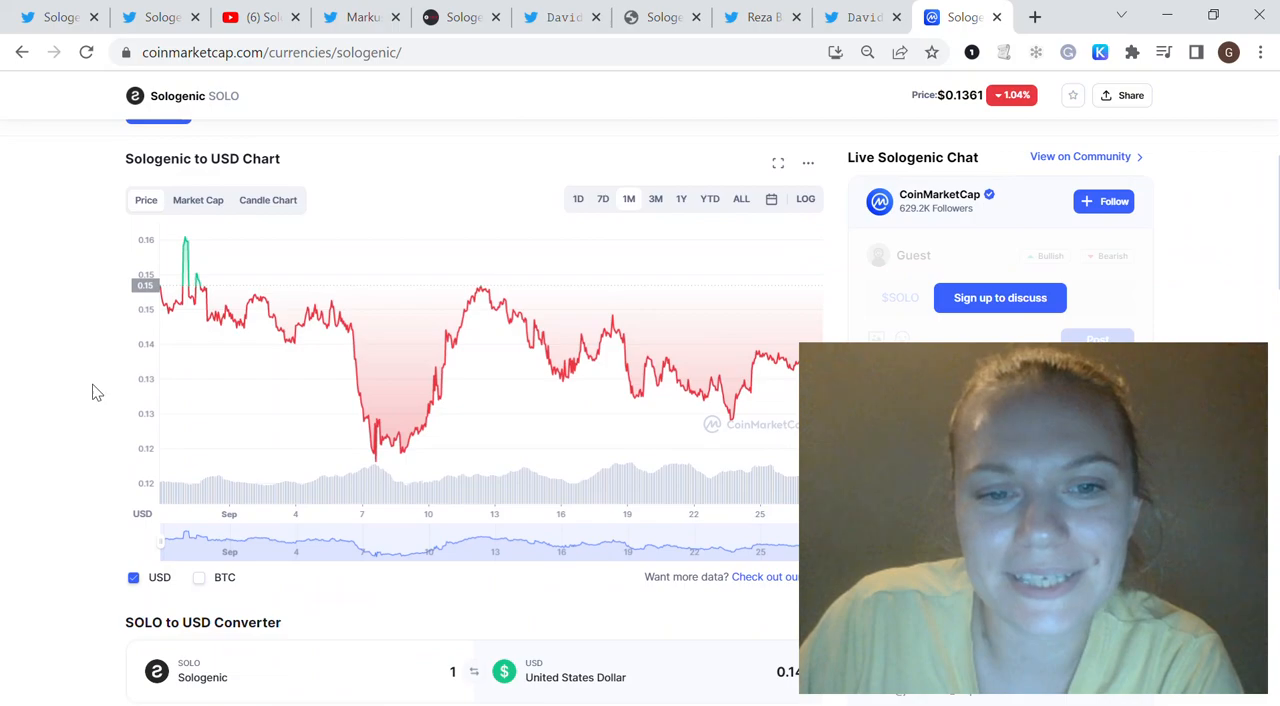
{"action": "scroll", "scroll_direction": "down", "scroll_amount": 3}
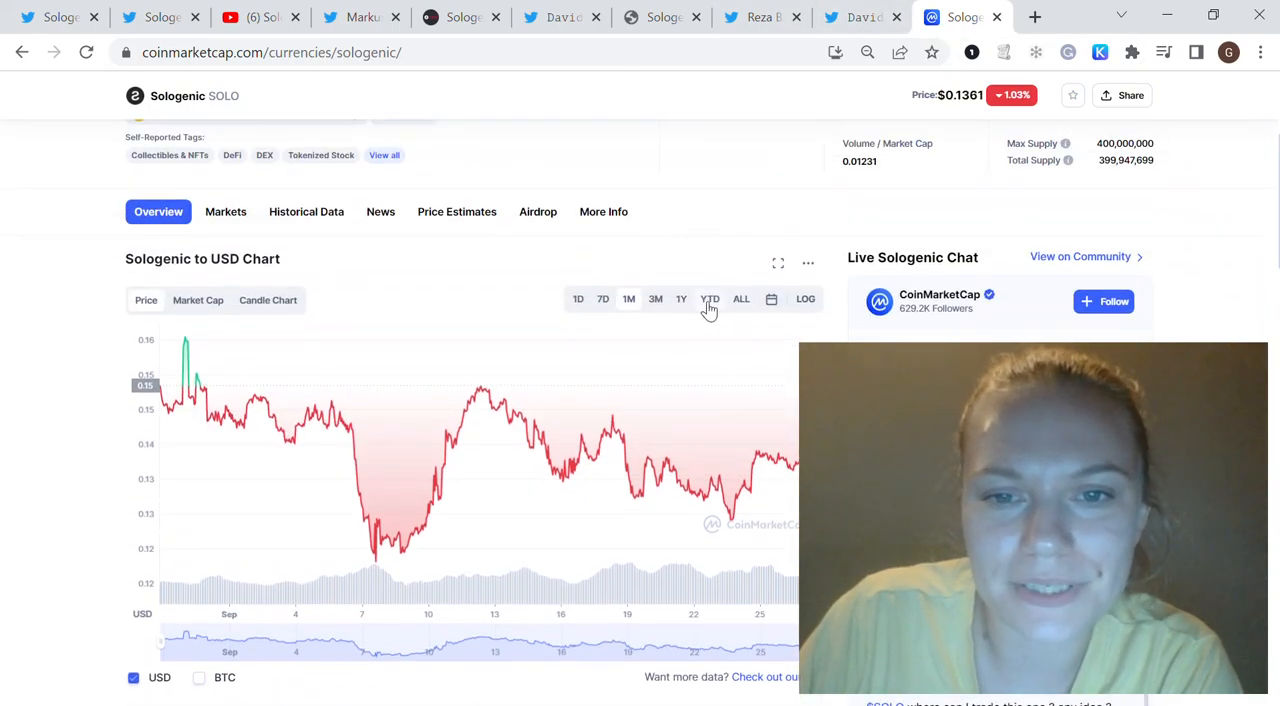
{"action": "left_click", "coordinate": [740, 298]}
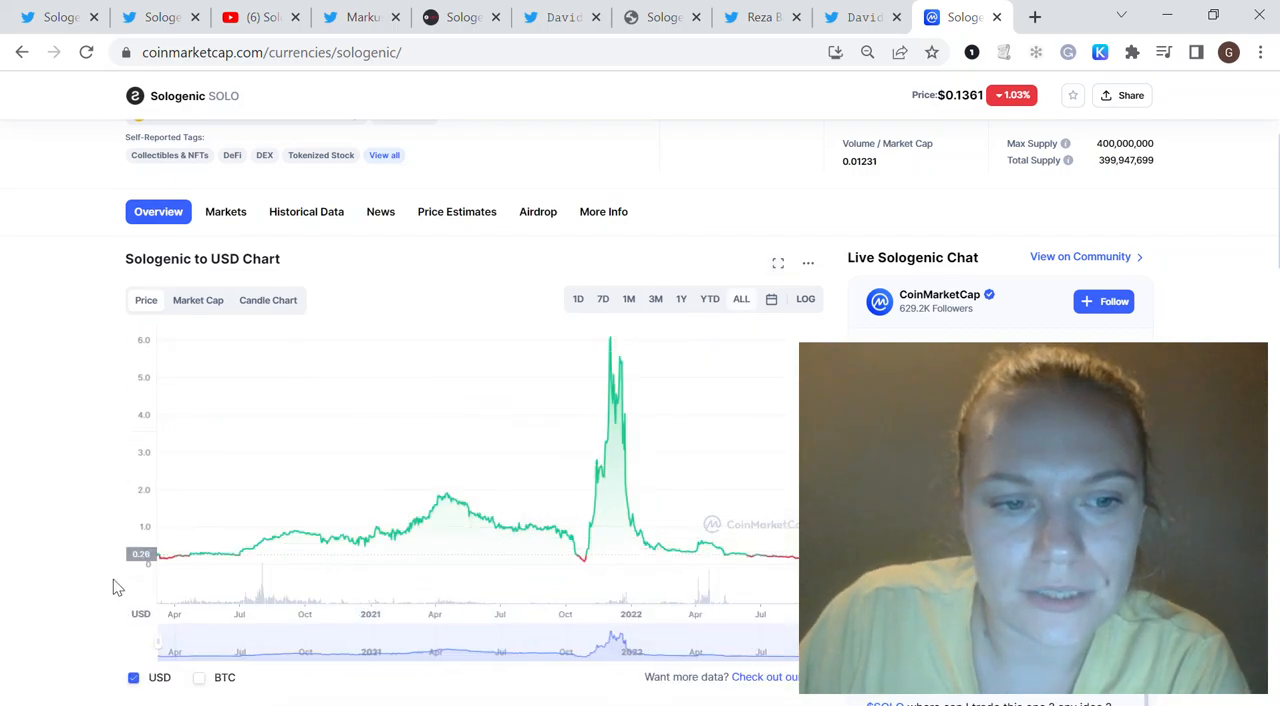
{"action": "mouse_move", "coordinate": [385, 530]}
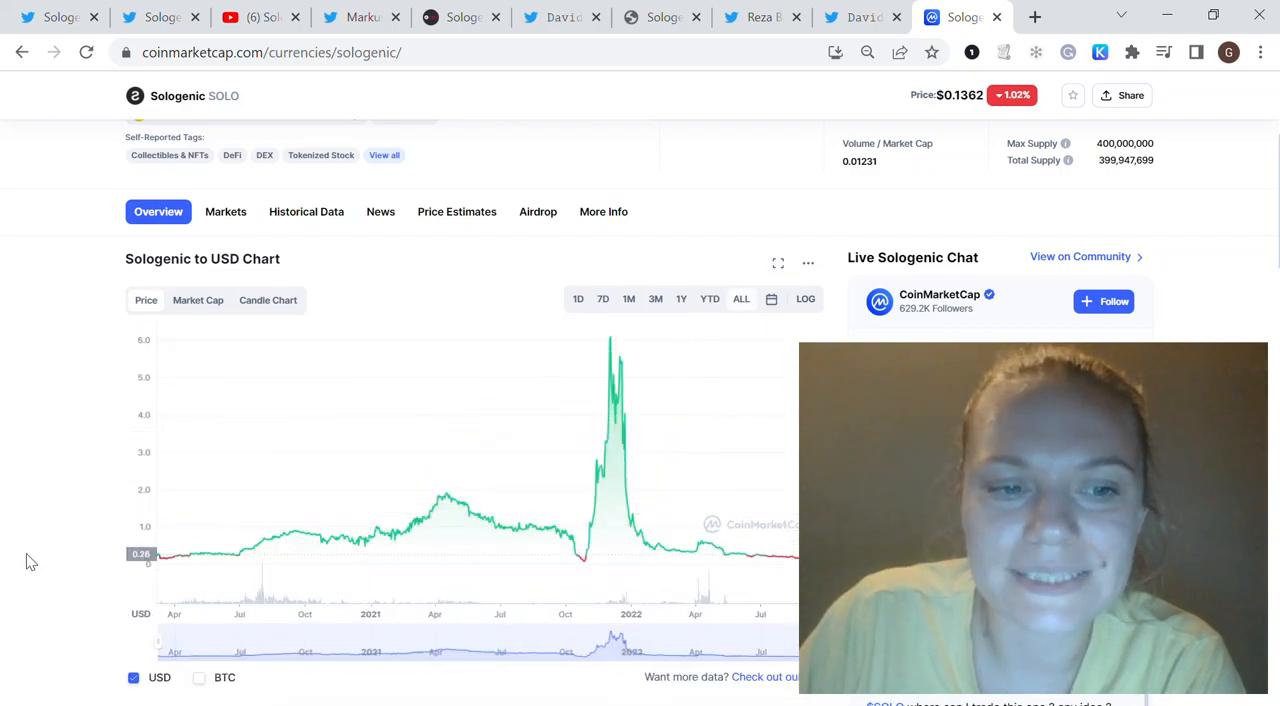
{"action": "scroll", "scroll_direction": "down", "scroll_amount": 3}
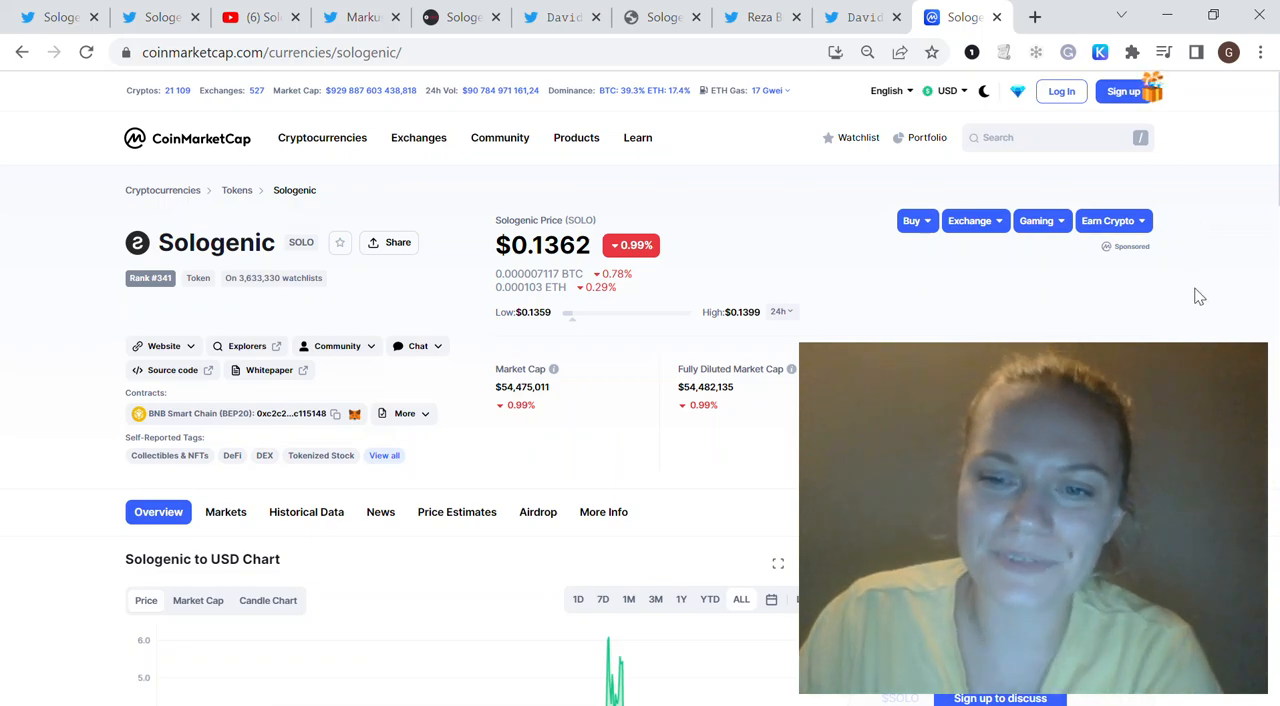
{"action": "mouse_move", "coordinate": [1145, 338]}
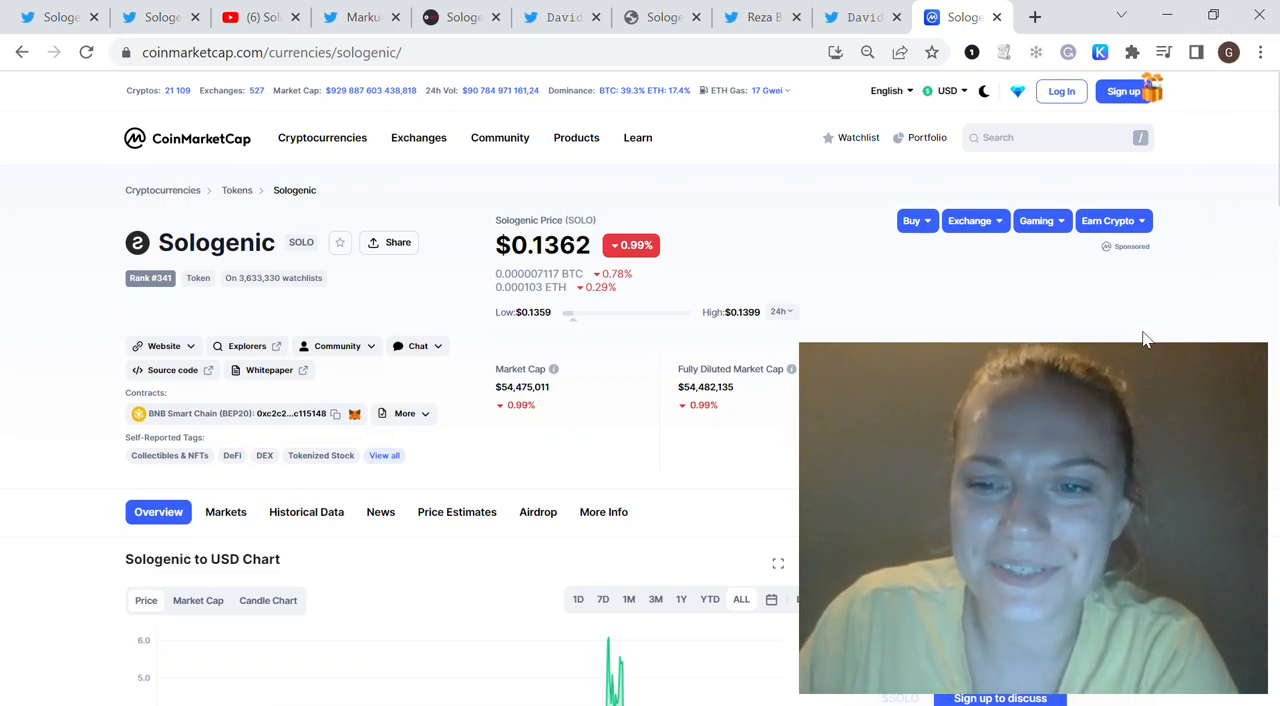
{"action": "mouse_move", "coordinate": [230, 452]}
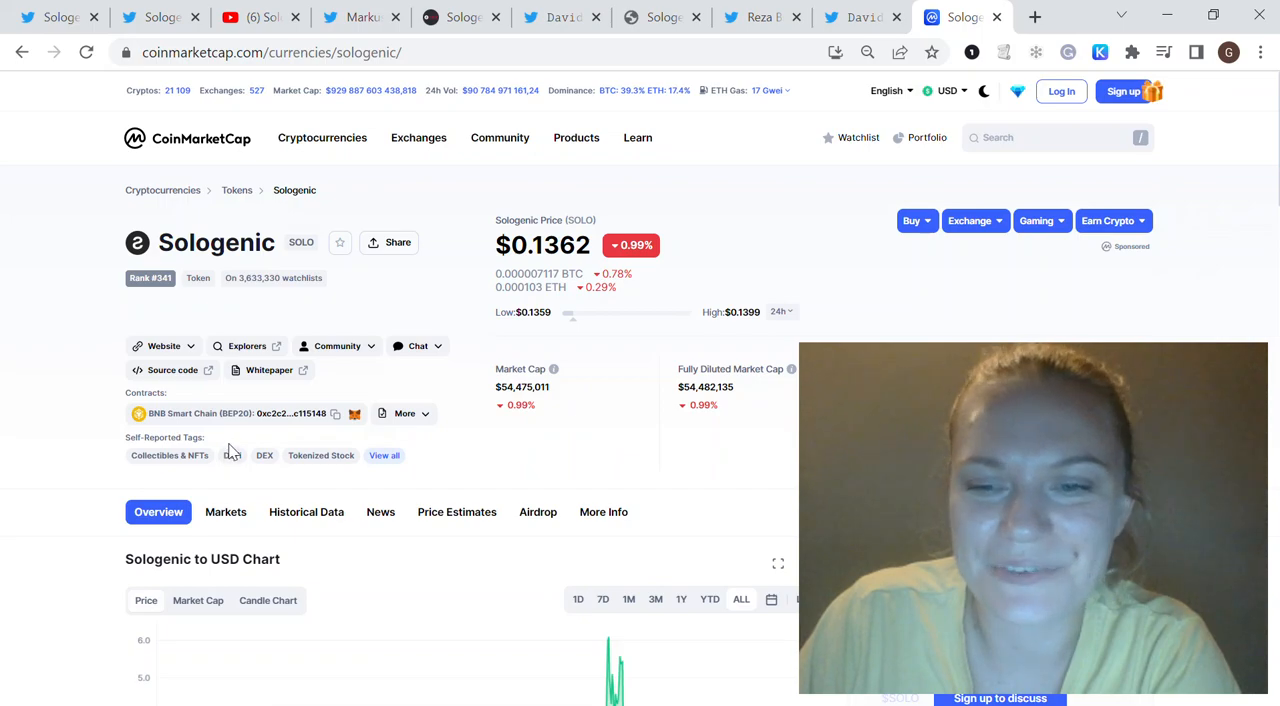